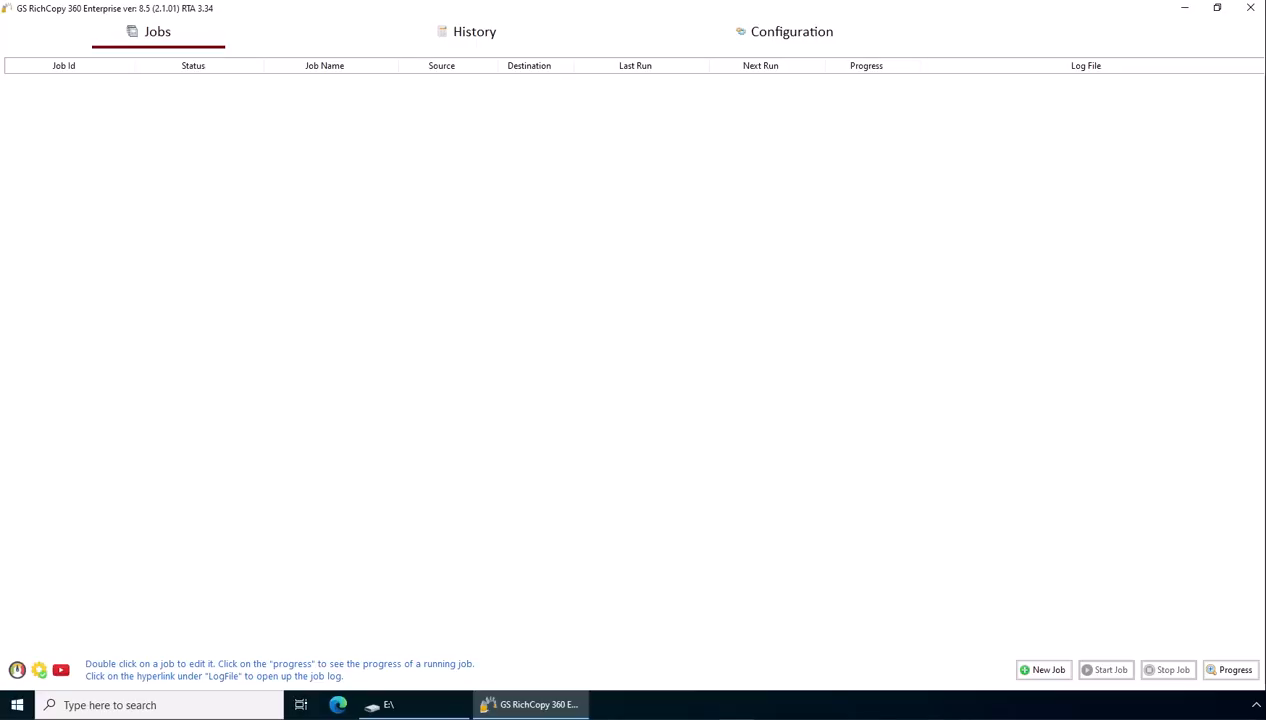
{"action": "mouse_move", "coordinate": [298, 136]}
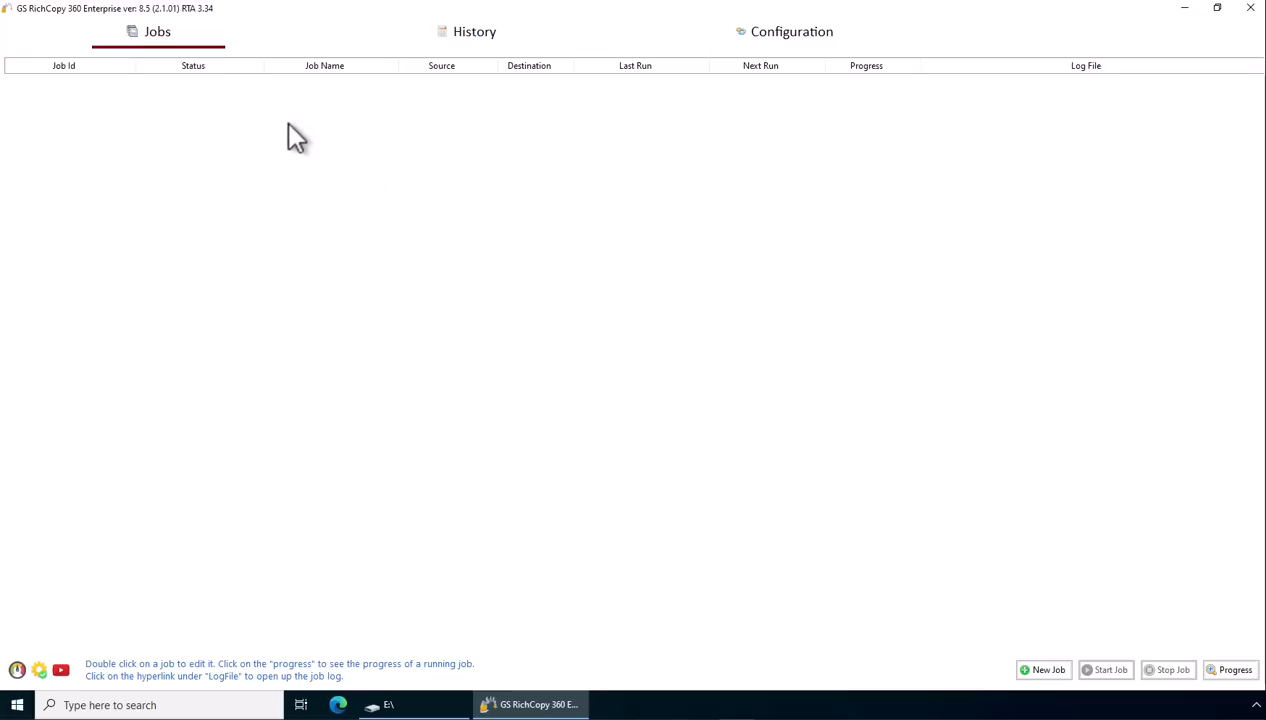
Step: Begin a new job from the empty Jobs list, choosing manual setup over the schedule wizard
{"action": "right_click", "coordinate": [298, 136]}
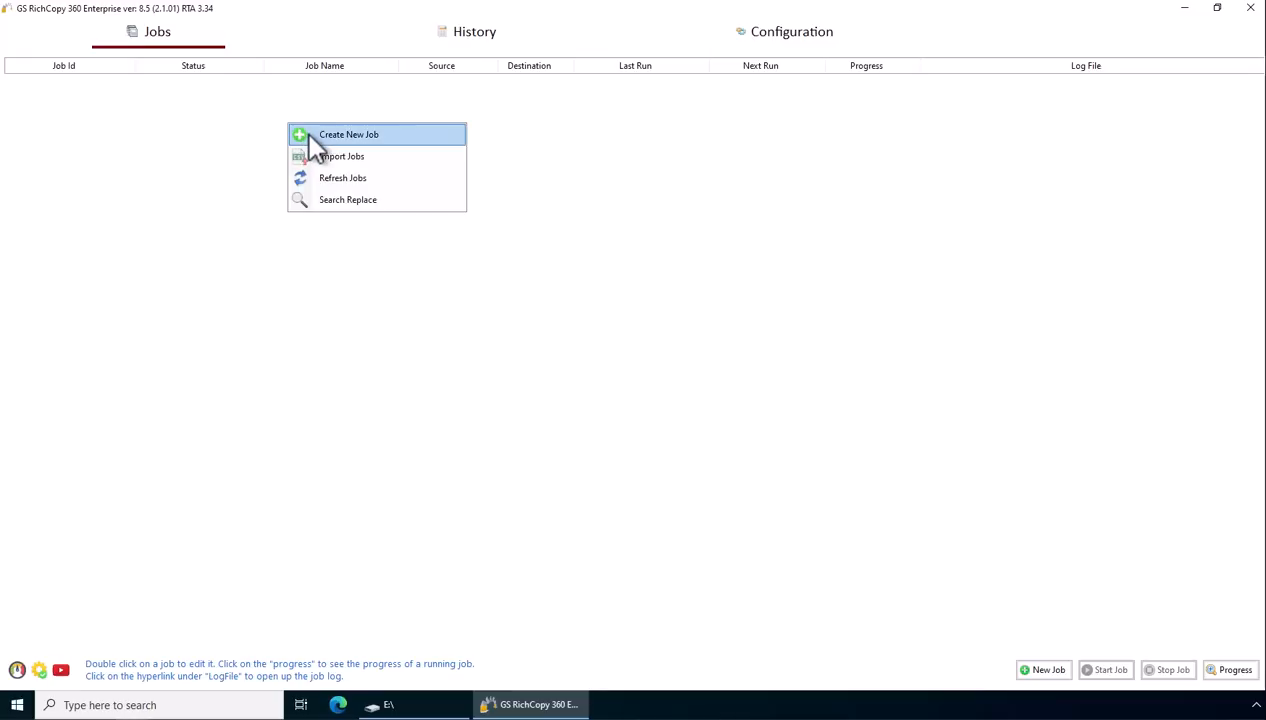
{"action": "left_click", "coordinate": [348, 134]}
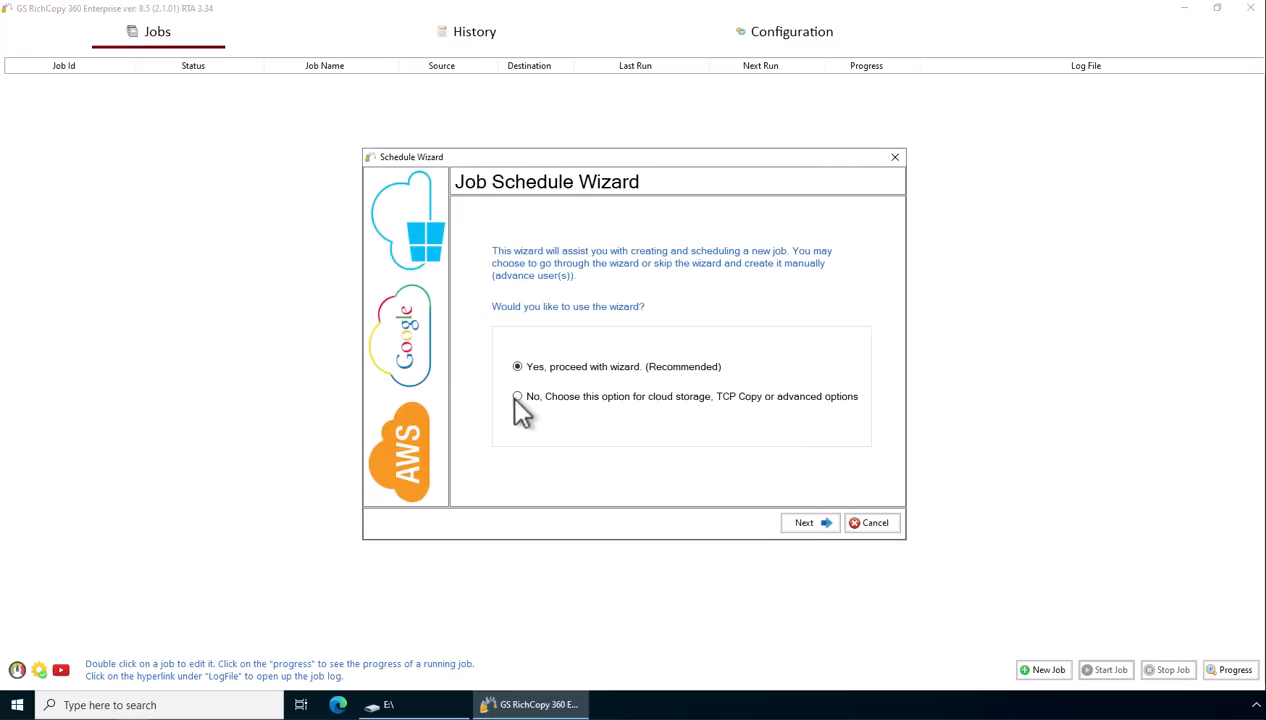
{"action": "left_click", "coordinate": [872, 522]}
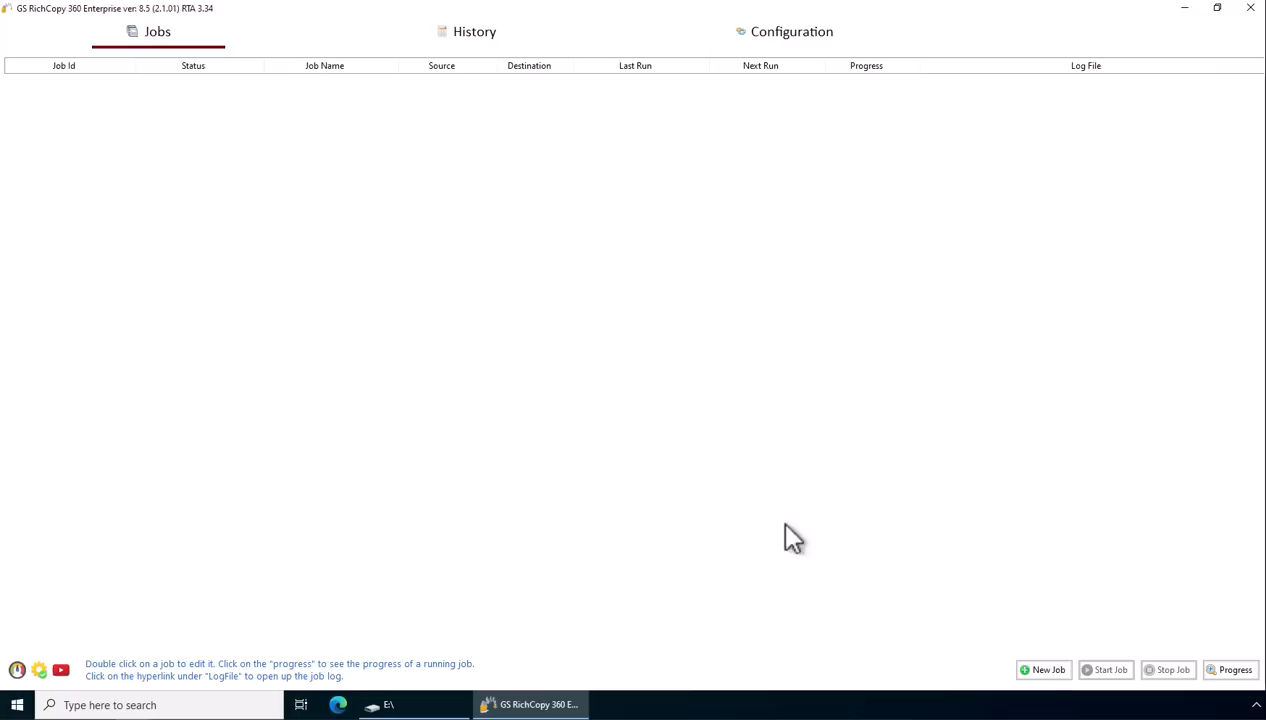
Step: Name the job 'Copy files to Wasabi'
{"action": "left_click", "coordinate": [1044, 668]}
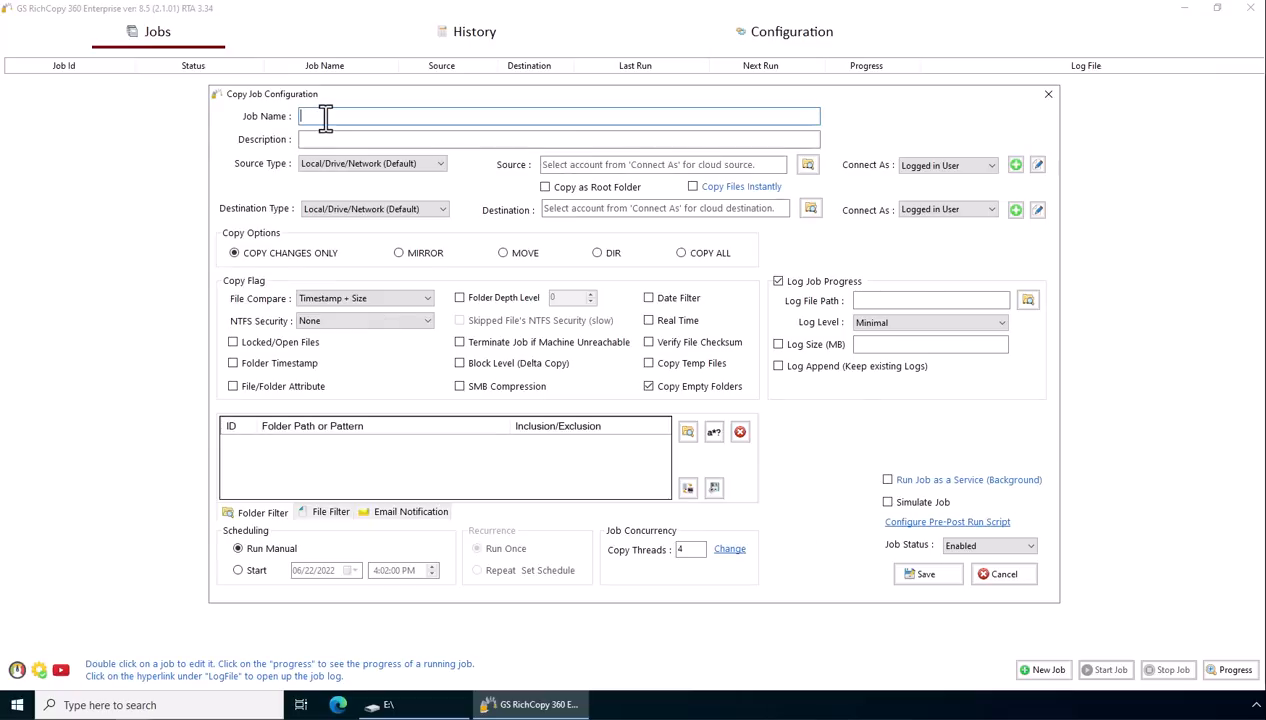
{"action": "type", "text": "Copy files to W"}
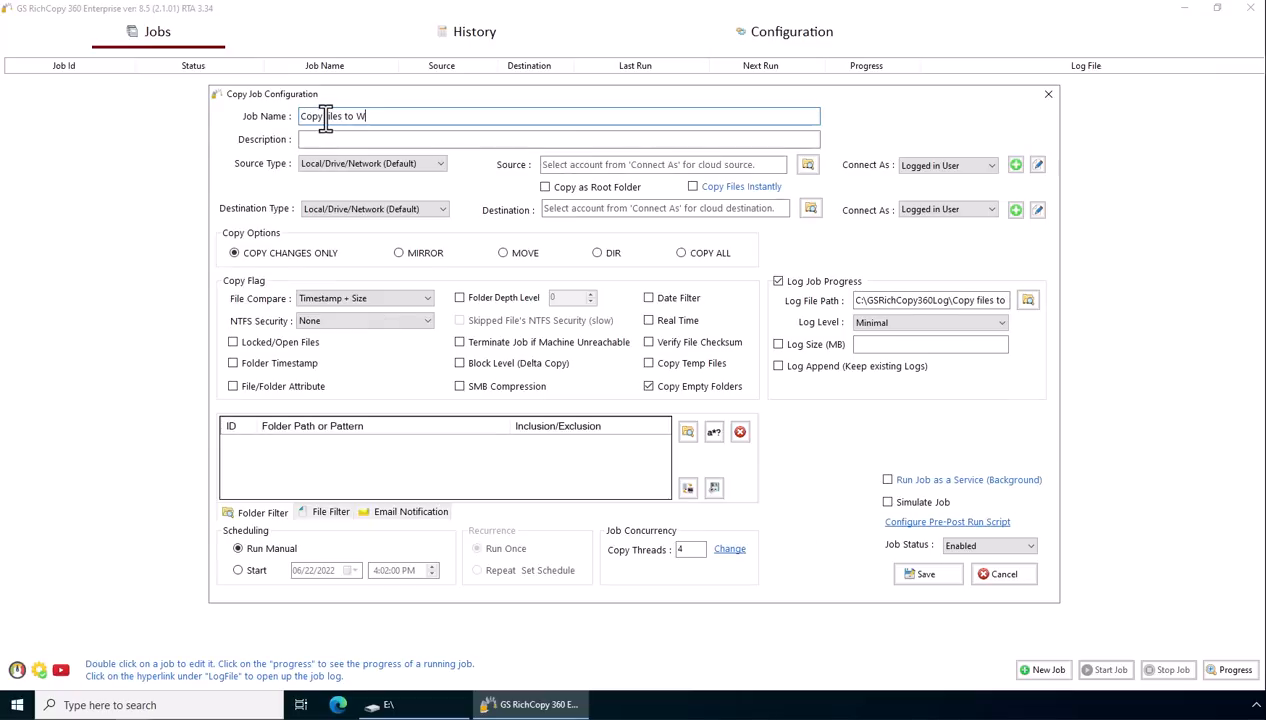
{"action": "type", "text": "asabi"}
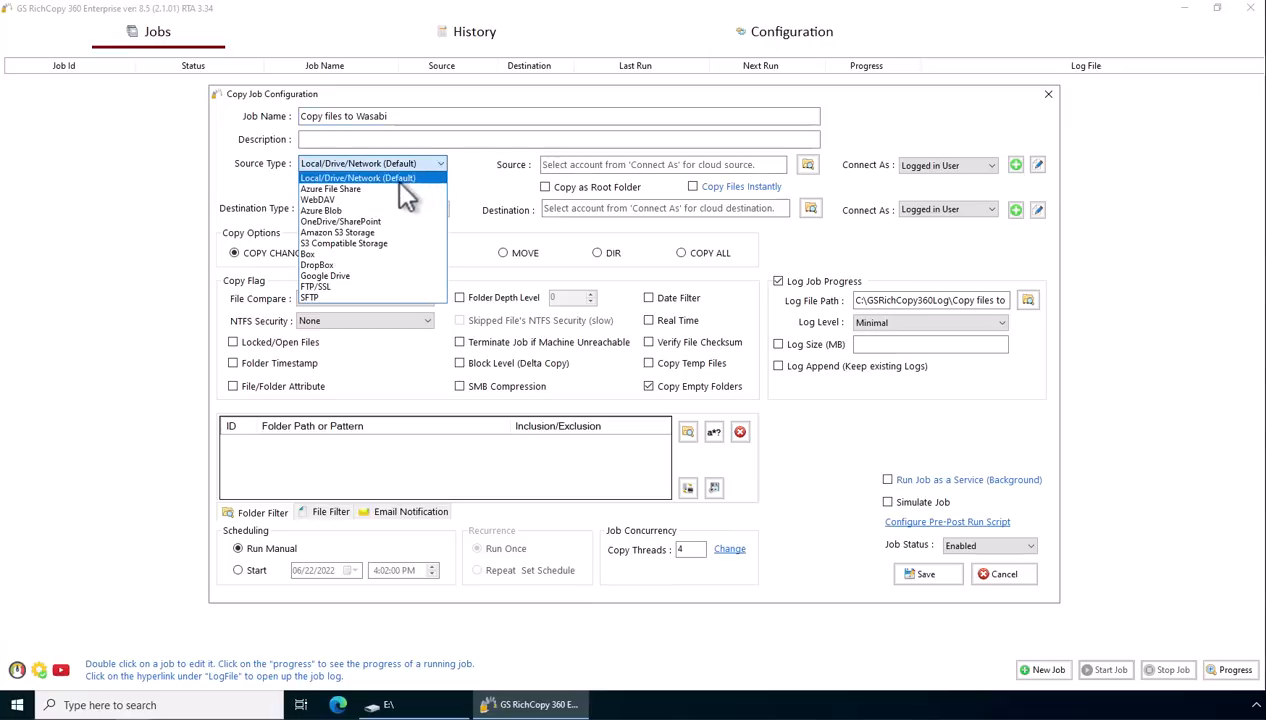
{"action": "mouse_move", "coordinate": [336, 232]}
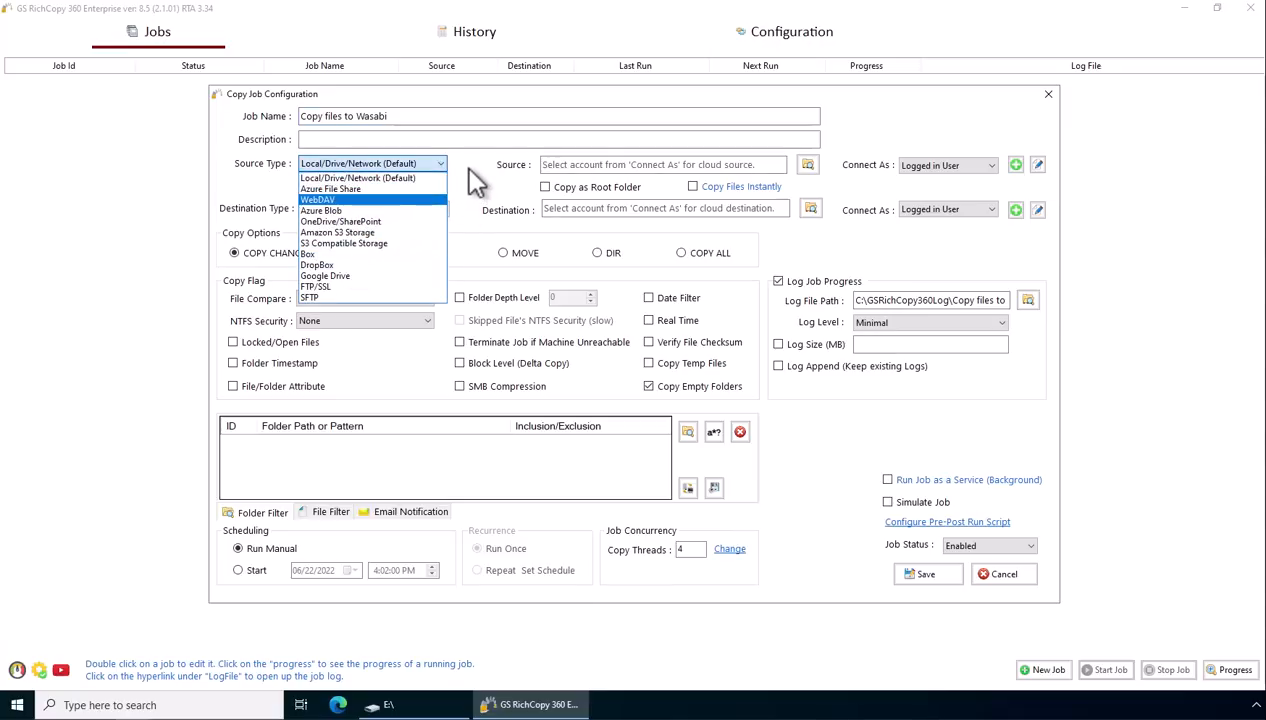
Step: Set the local source to E:\Share1 with Copy as Root Folder and Copy Files Instantly enabled
{"action": "left_click", "coordinate": [358, 176]}
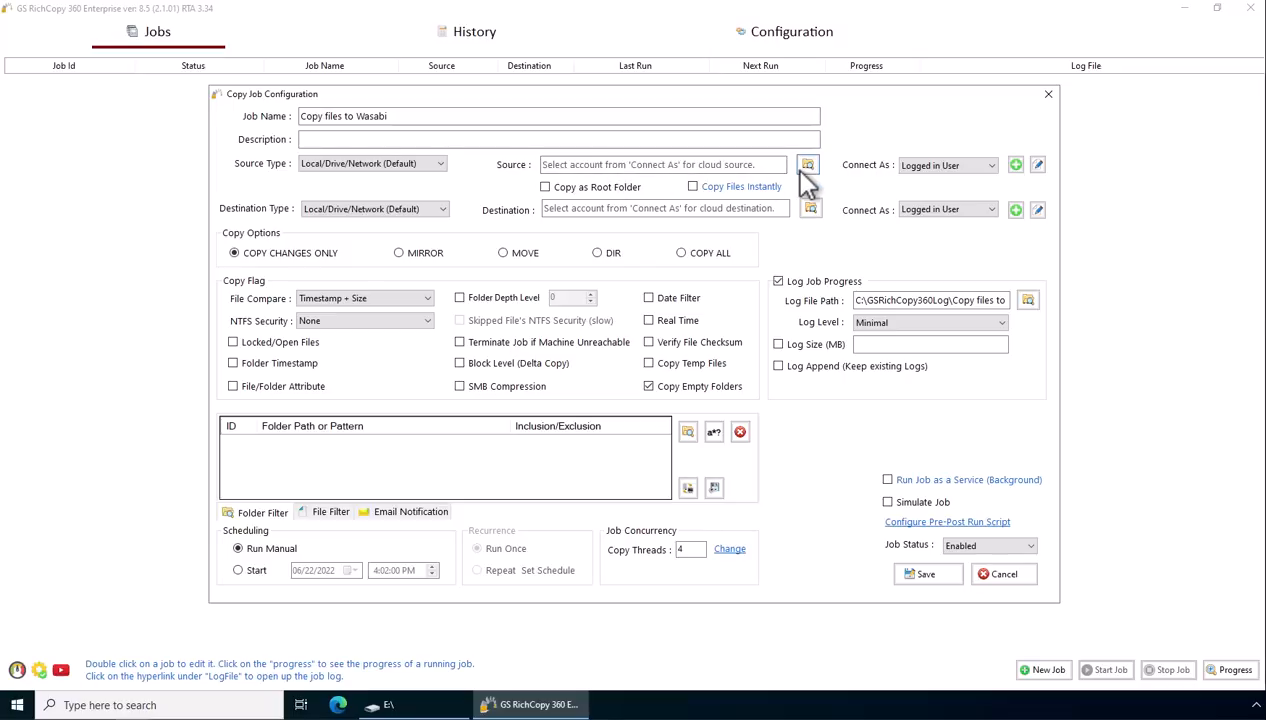
{"action": "left_click", "coordinate": [808, 164]}
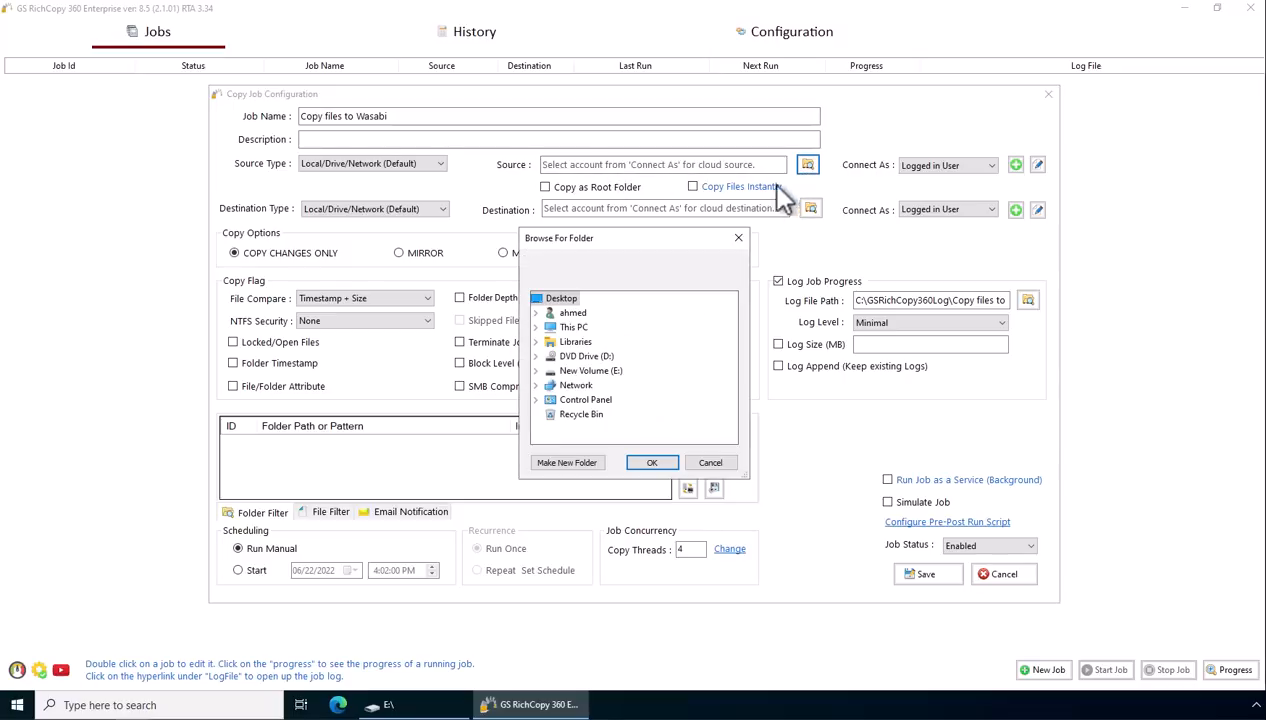
{"action": "left_click", "coordinate": [536, 356]}
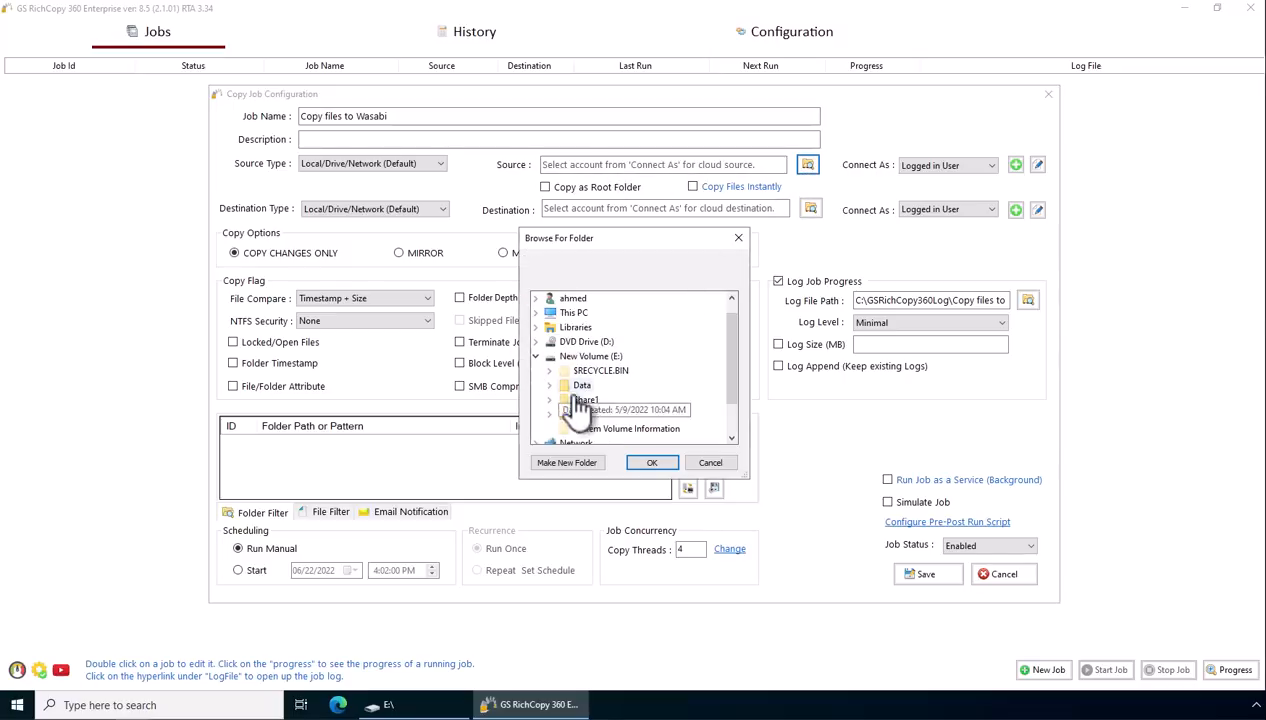
{"action": "left_click", "coordinate": [652, 462]}
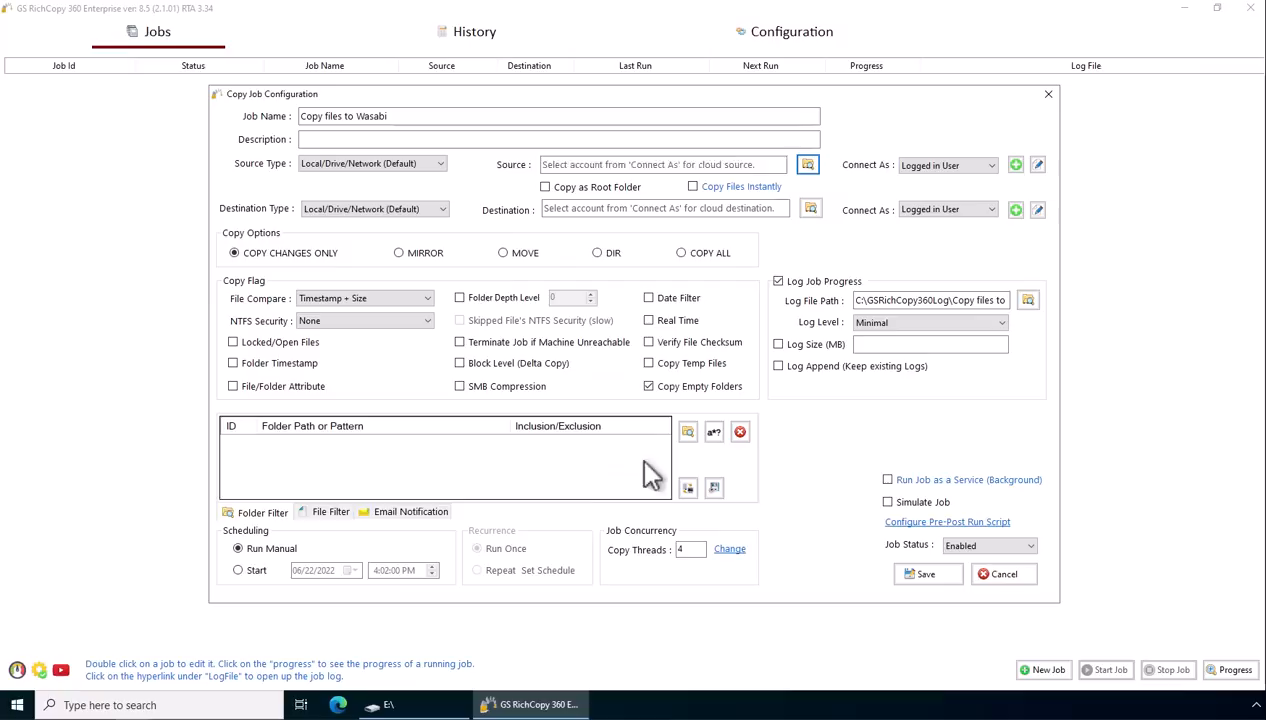
{"action": "left_click", "coordinate": [544, 188]}
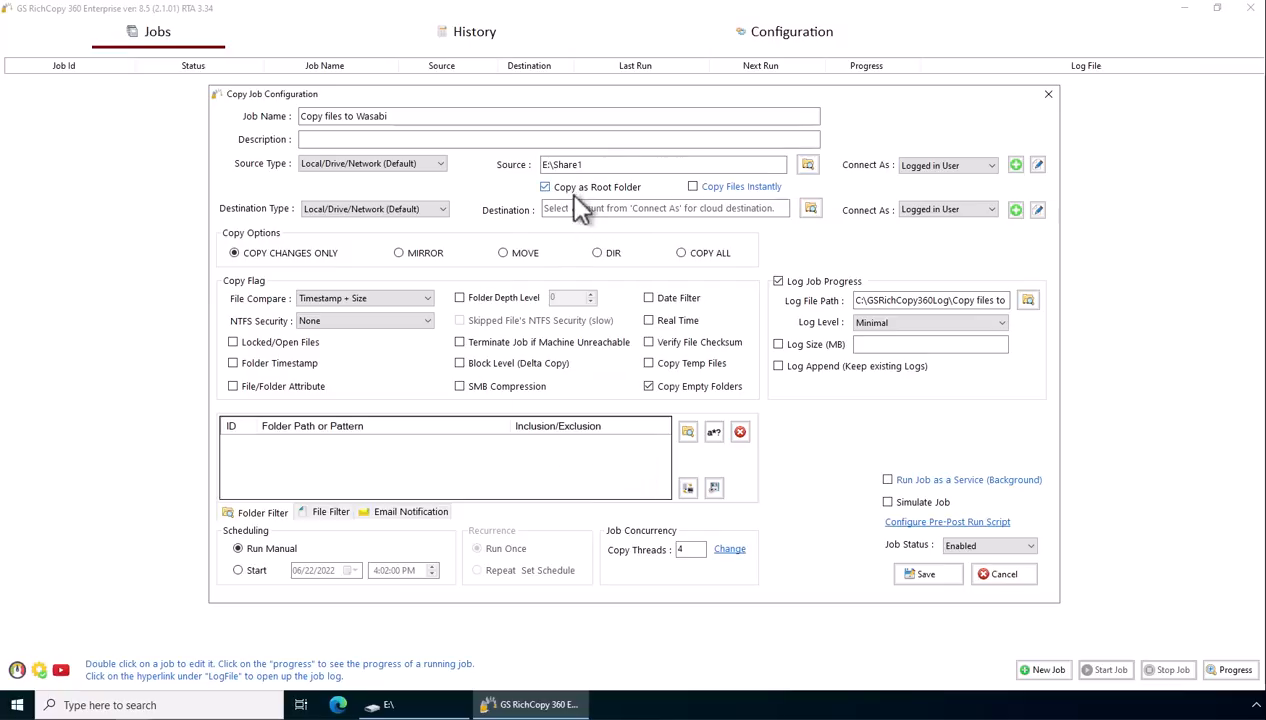
{"action": "left_click", "coordinate": [692, 186]}
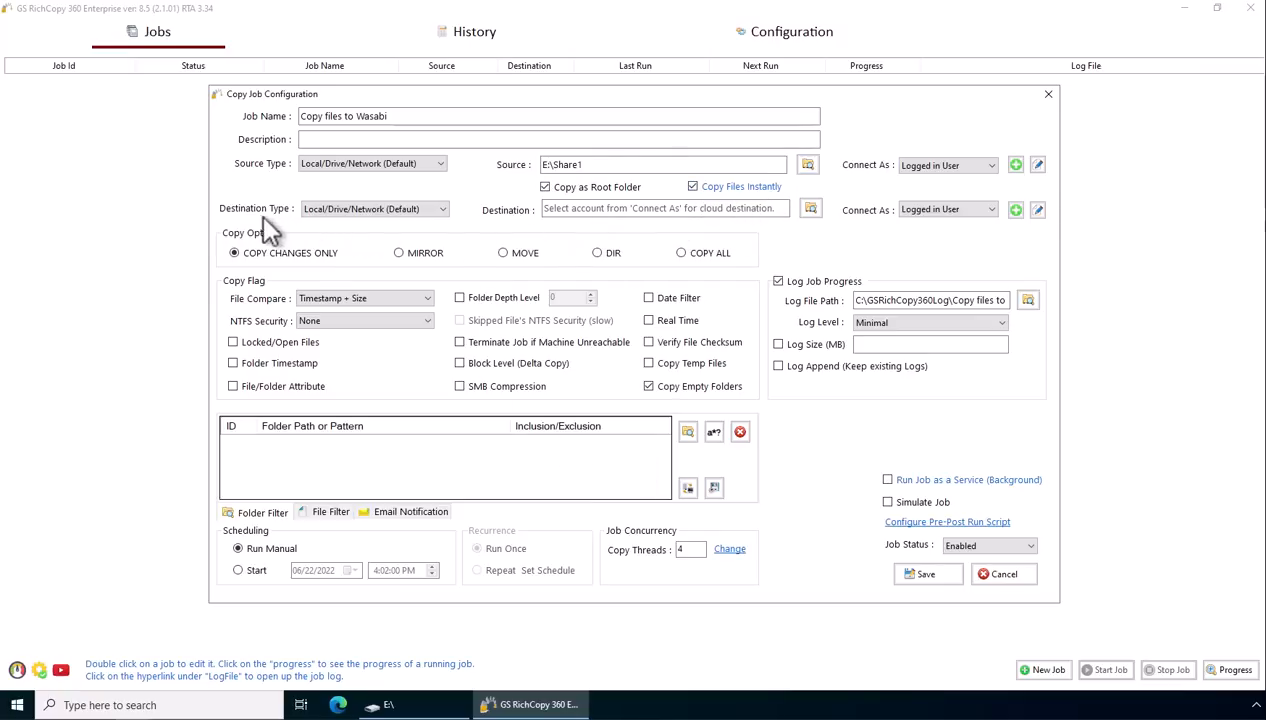
Step: Set the destination type to S3 Compatible Storage
{"action": "left_click", "coordinate": [372, 208]}
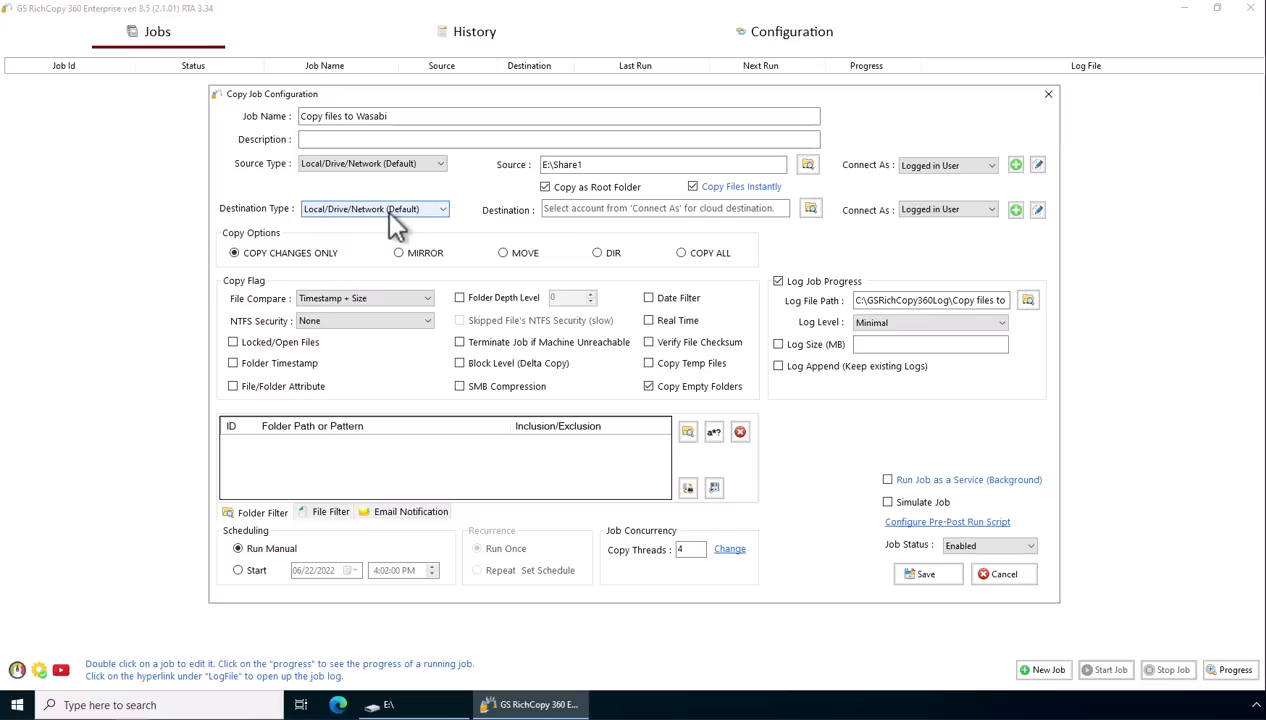
{"action": "left_click", "coordinate": [376, 208]}
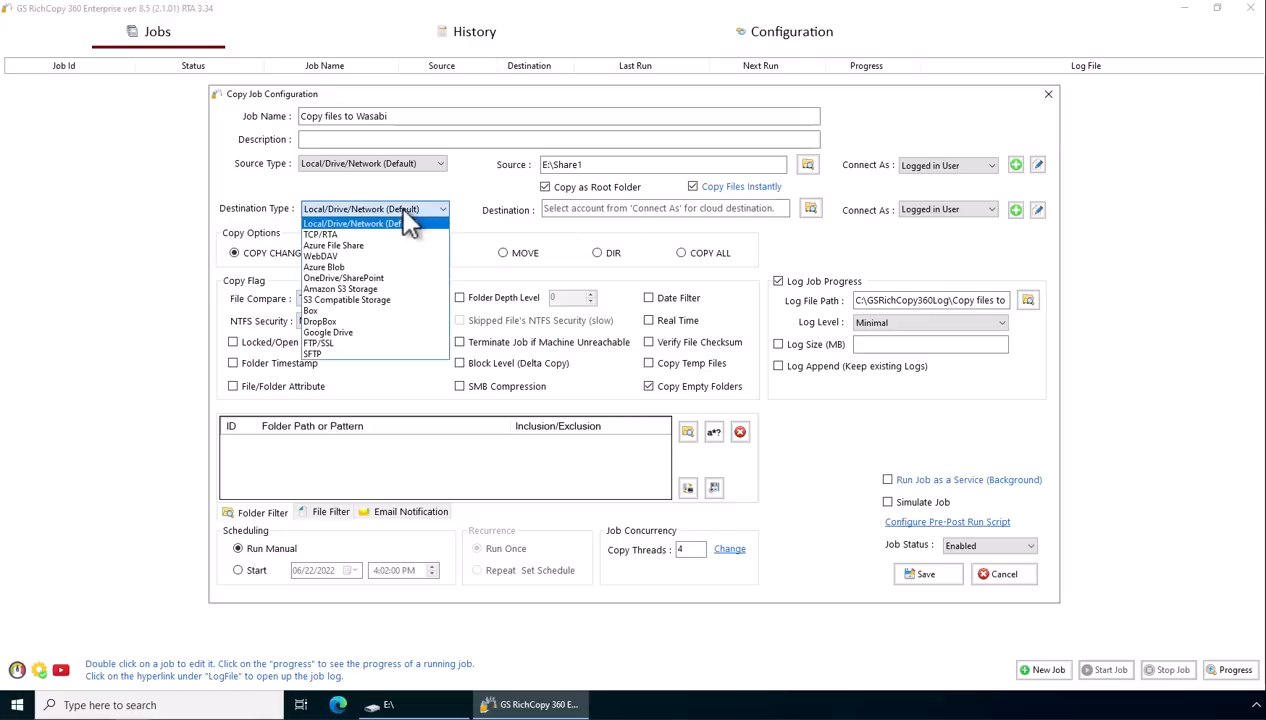
{"action": "mouse_move", "coordinate": [346, 300]}
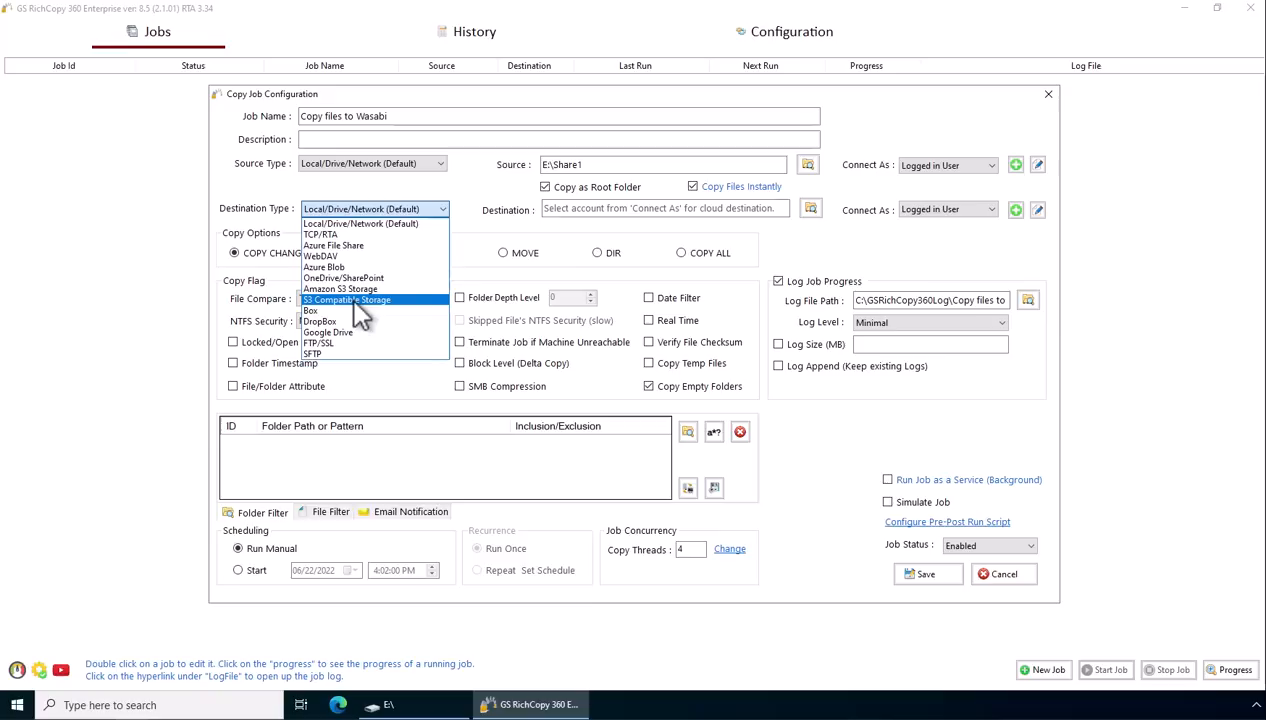
{"action": "left_click", "coordinate": [346, 300]}
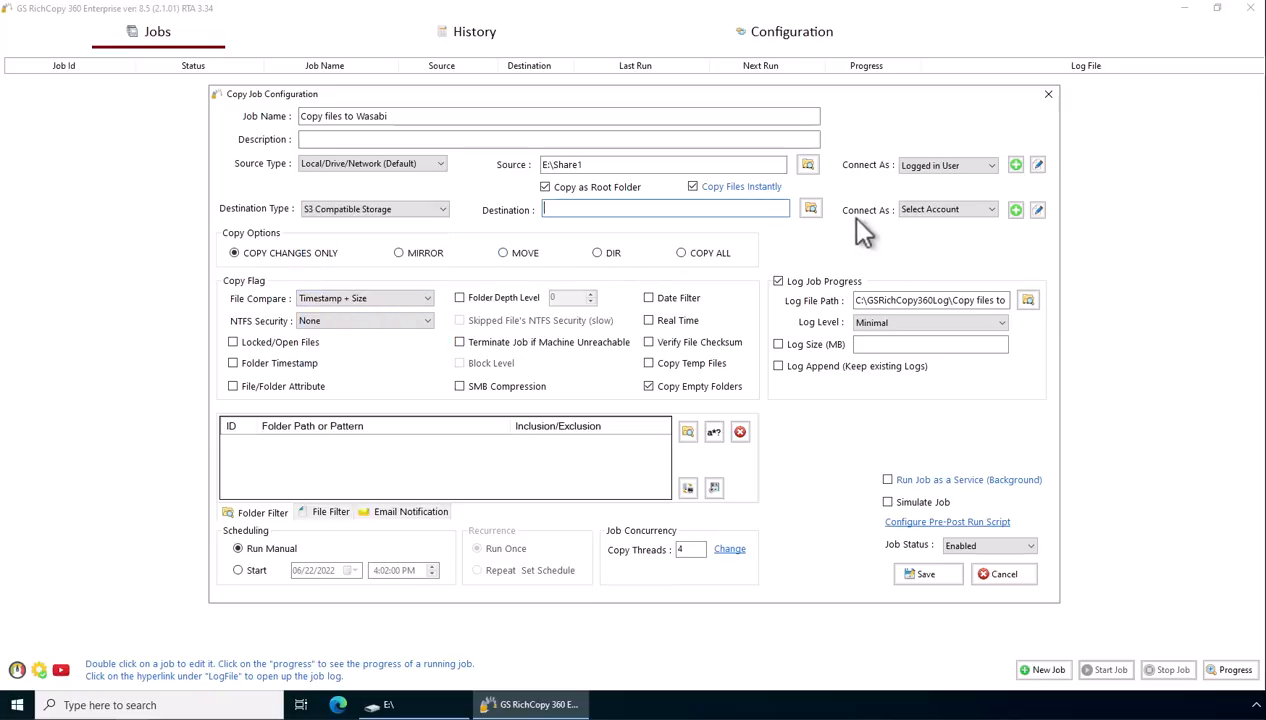
{"action": "mouse_move", "coordinate": [896, 232]}
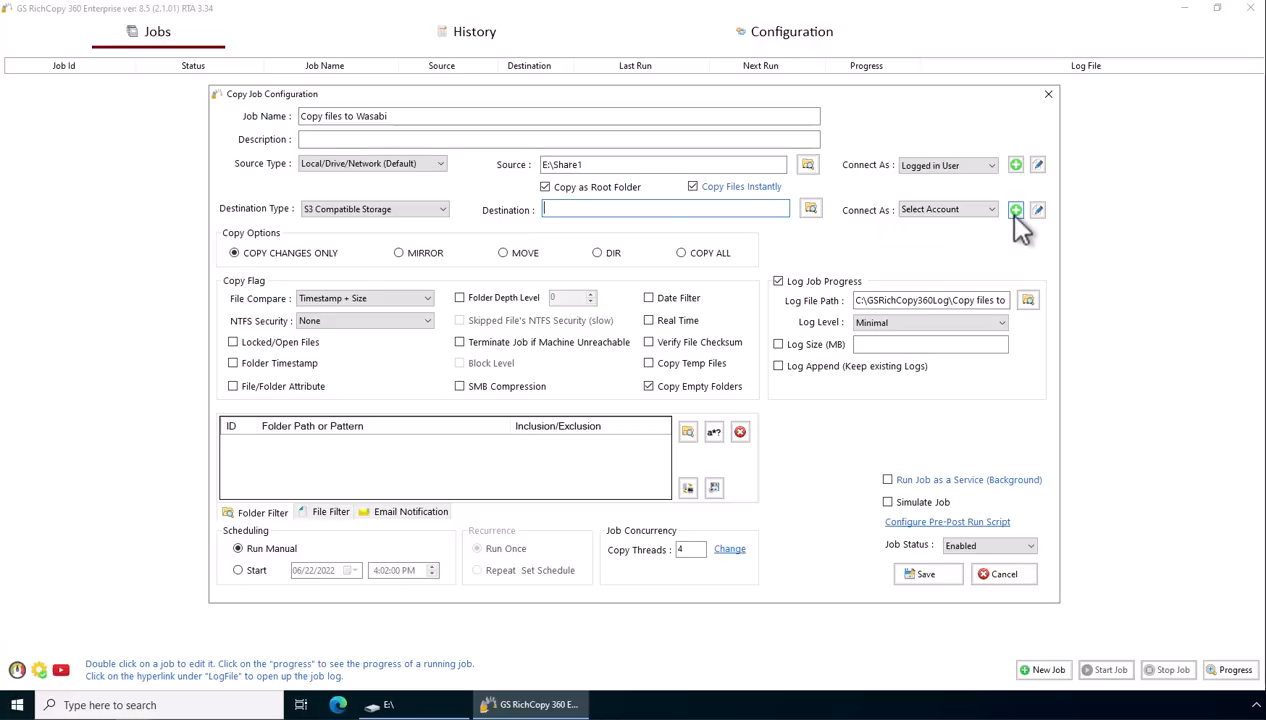
{"action": "left_click", "coordinate": [1016, 210]}
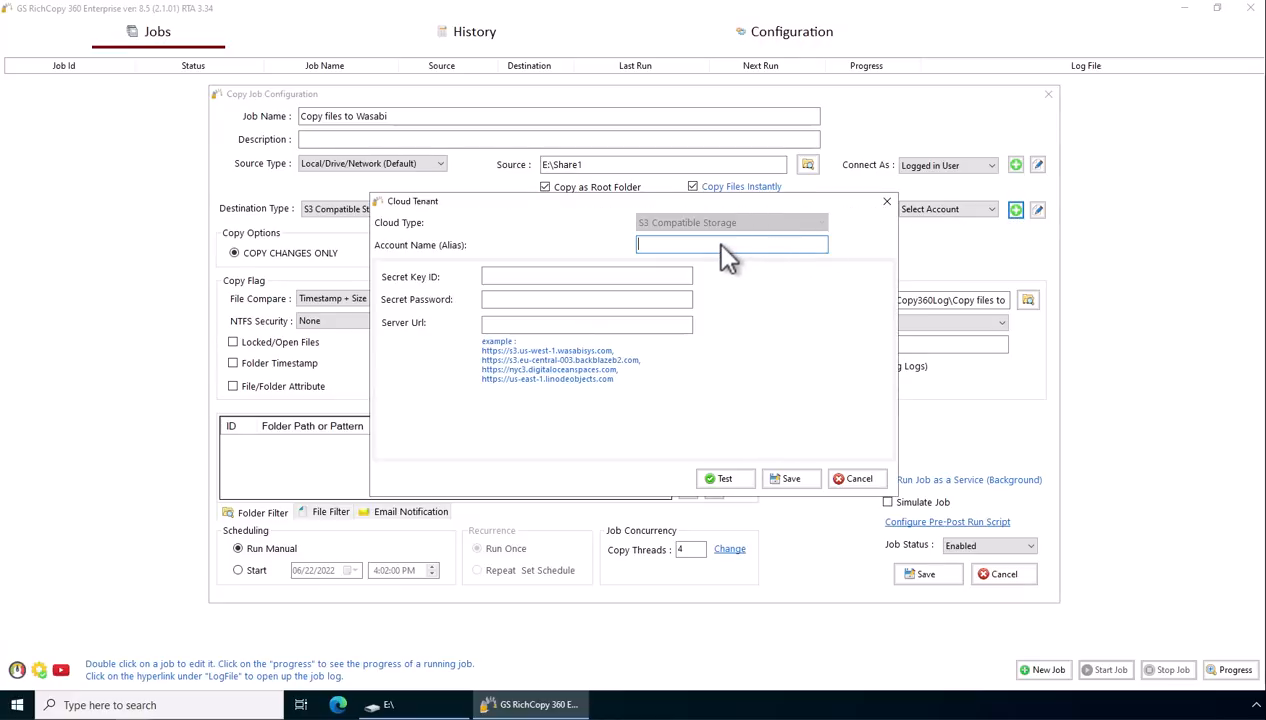
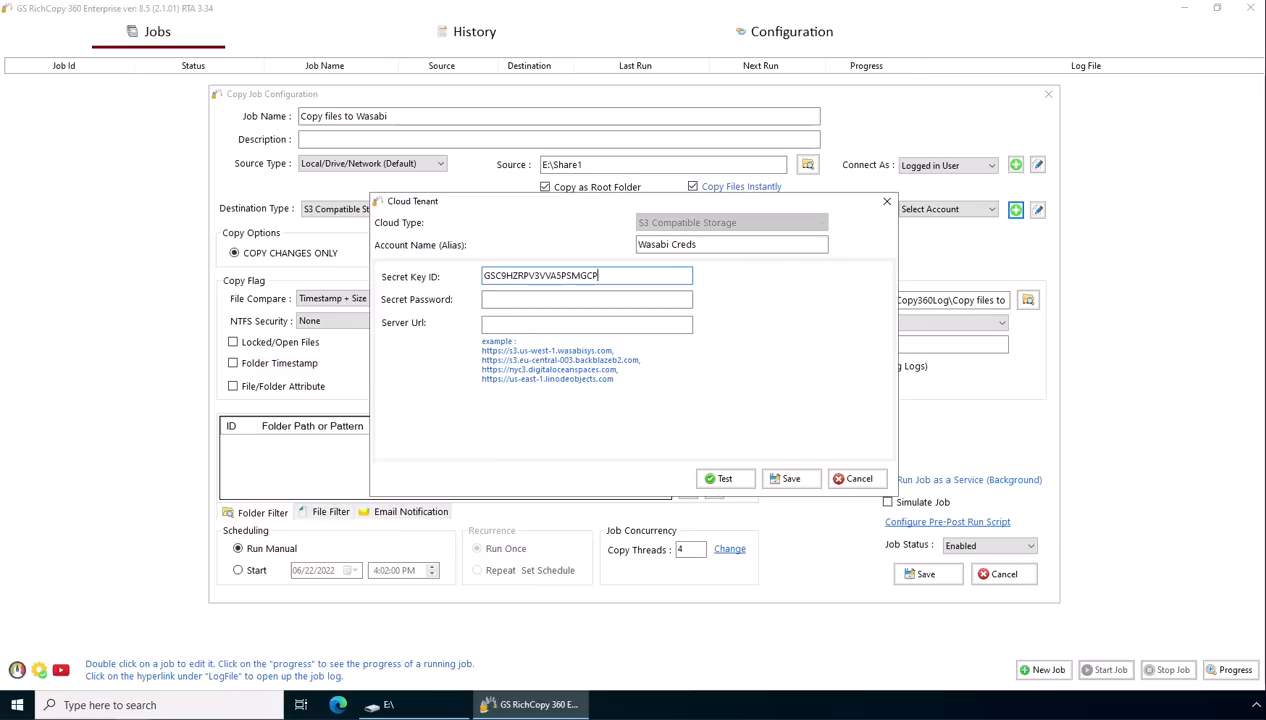
{"action": "mouse_move", "coordinate": [498, 414]}
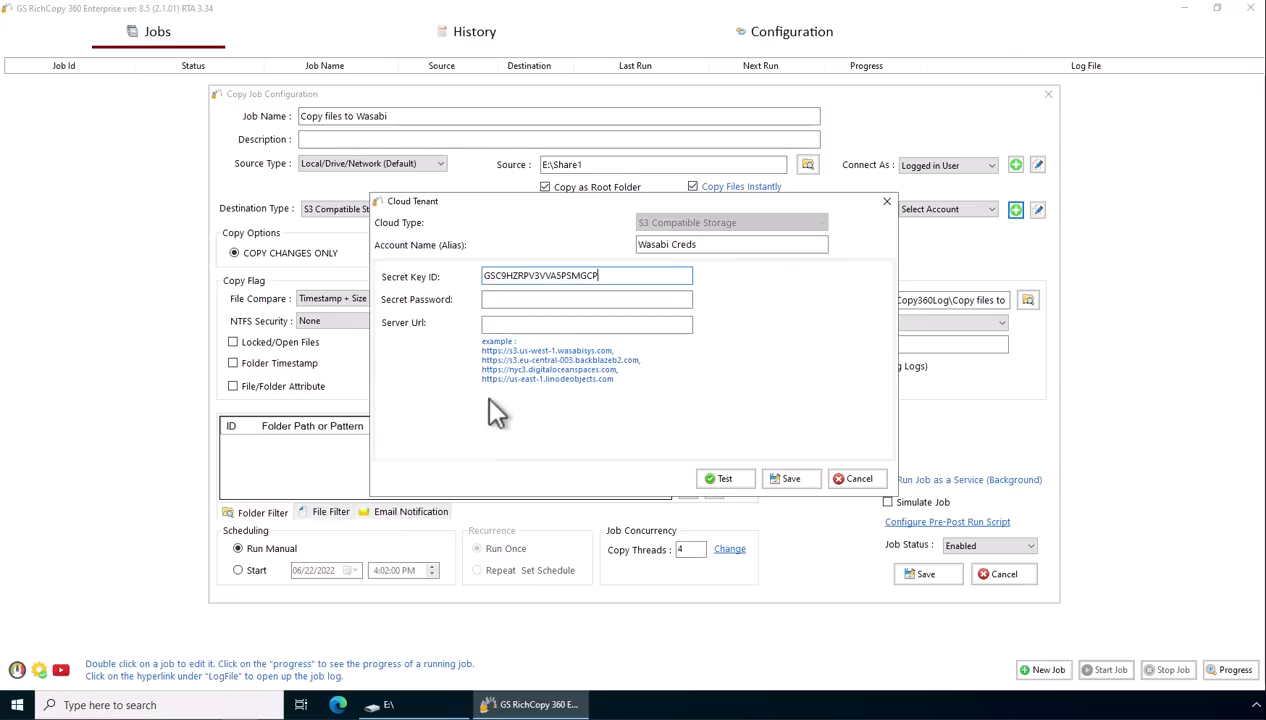
{"action": "right_click", "coordinate": [588, 300]}
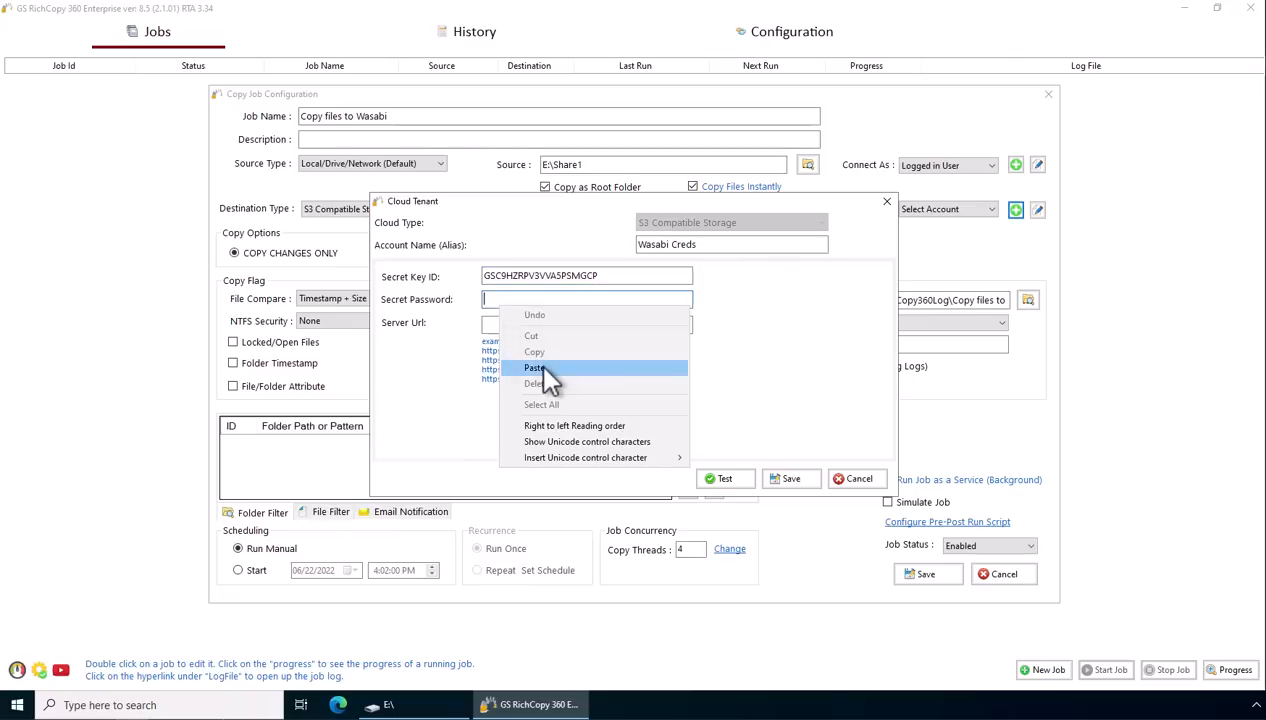
{"action": "left_click", "coordinate": [536, 368]}
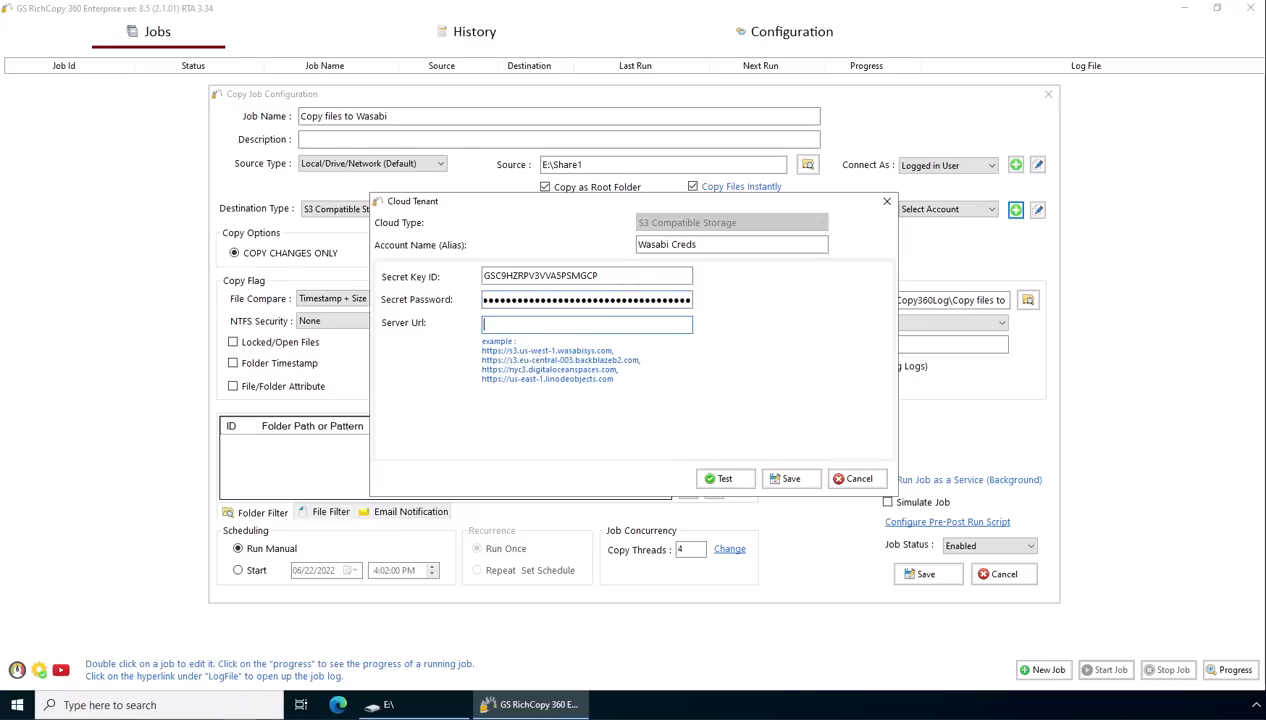
{"action": "right_click", "coordinate": [588, 322]}
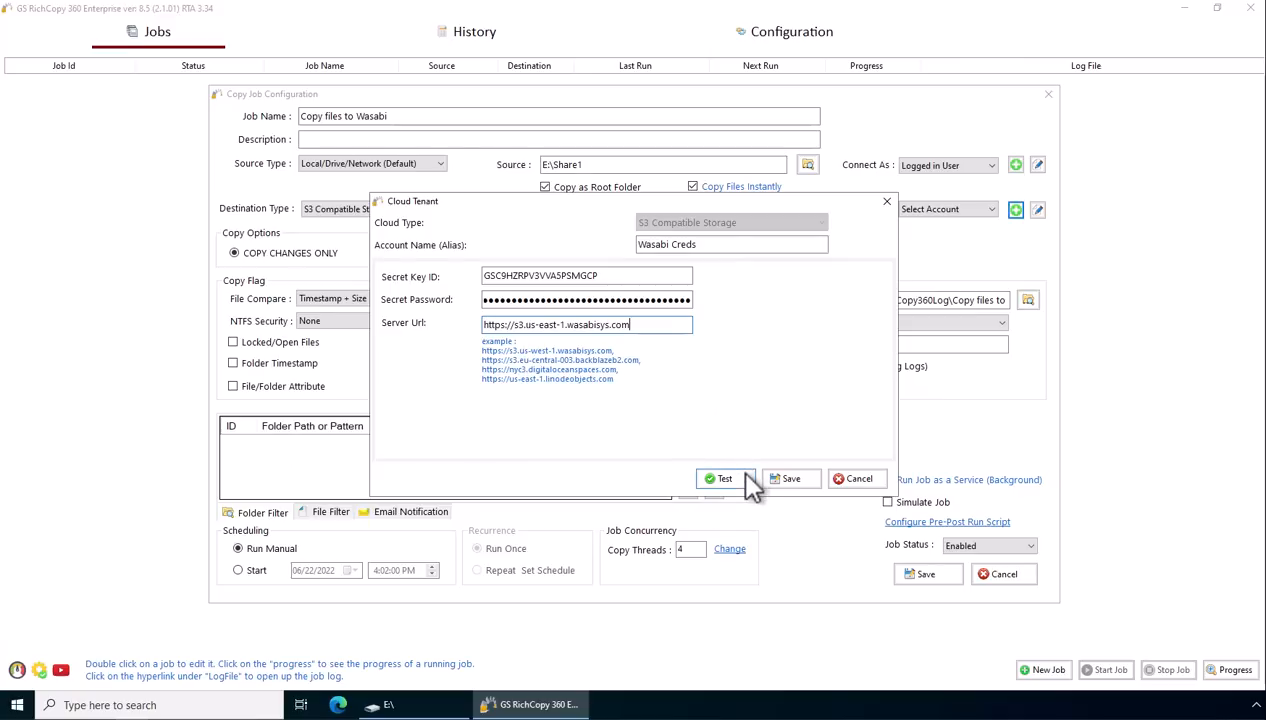
Step: Test the Wasabi connection successfully and save the cloud account
{"action": "left_click", "coordinate": [724, 478]}
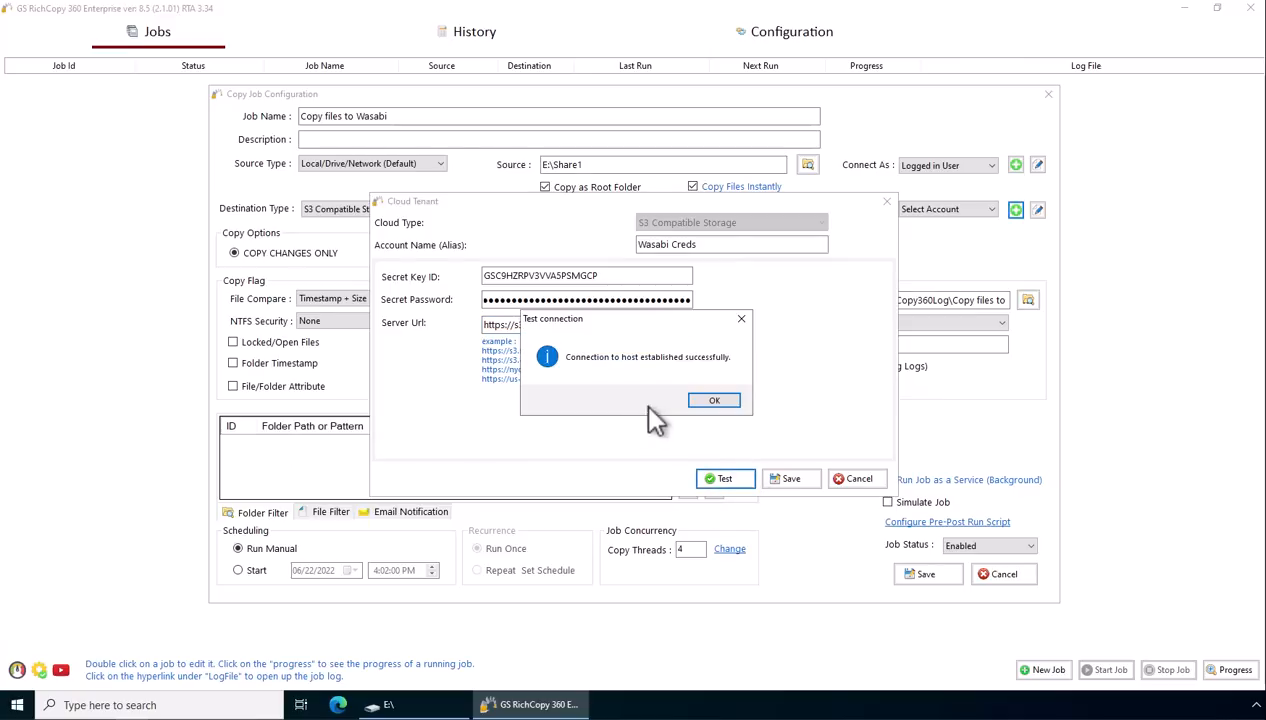
{"action": "left_click", "coordinate": [714, 400]}
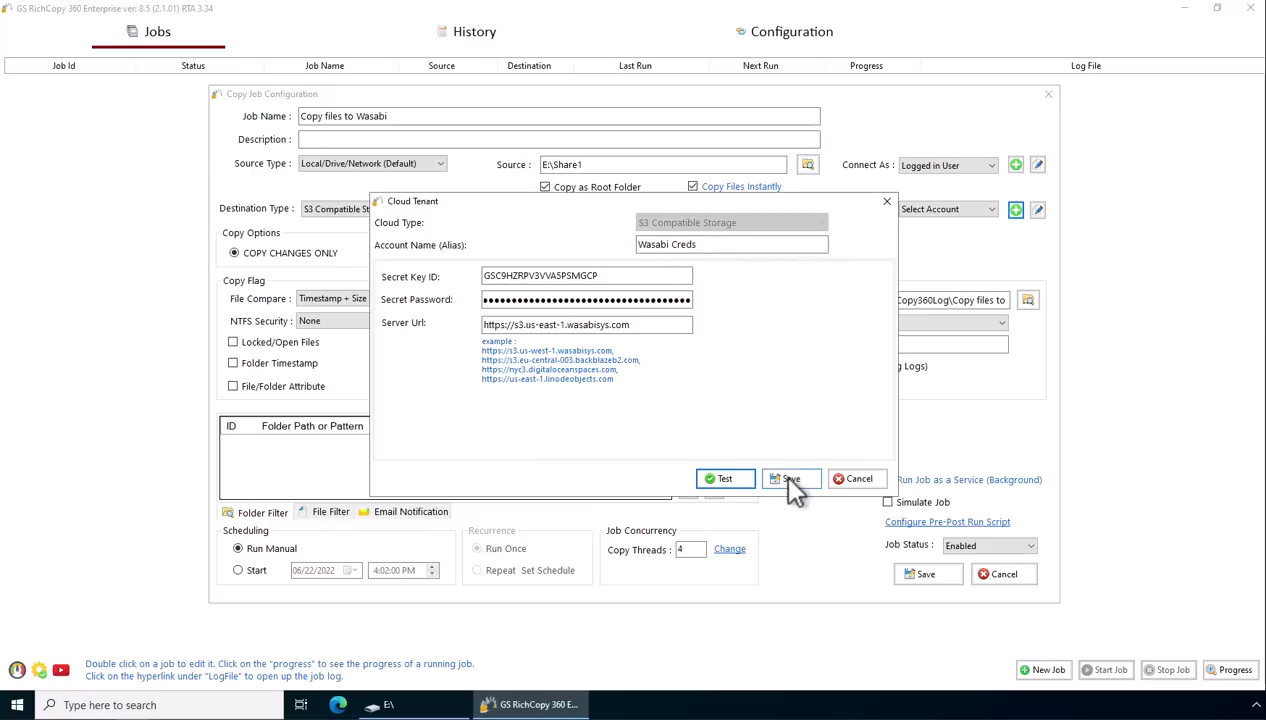
{"action": "left_click", "coordinate": [790, 478]}
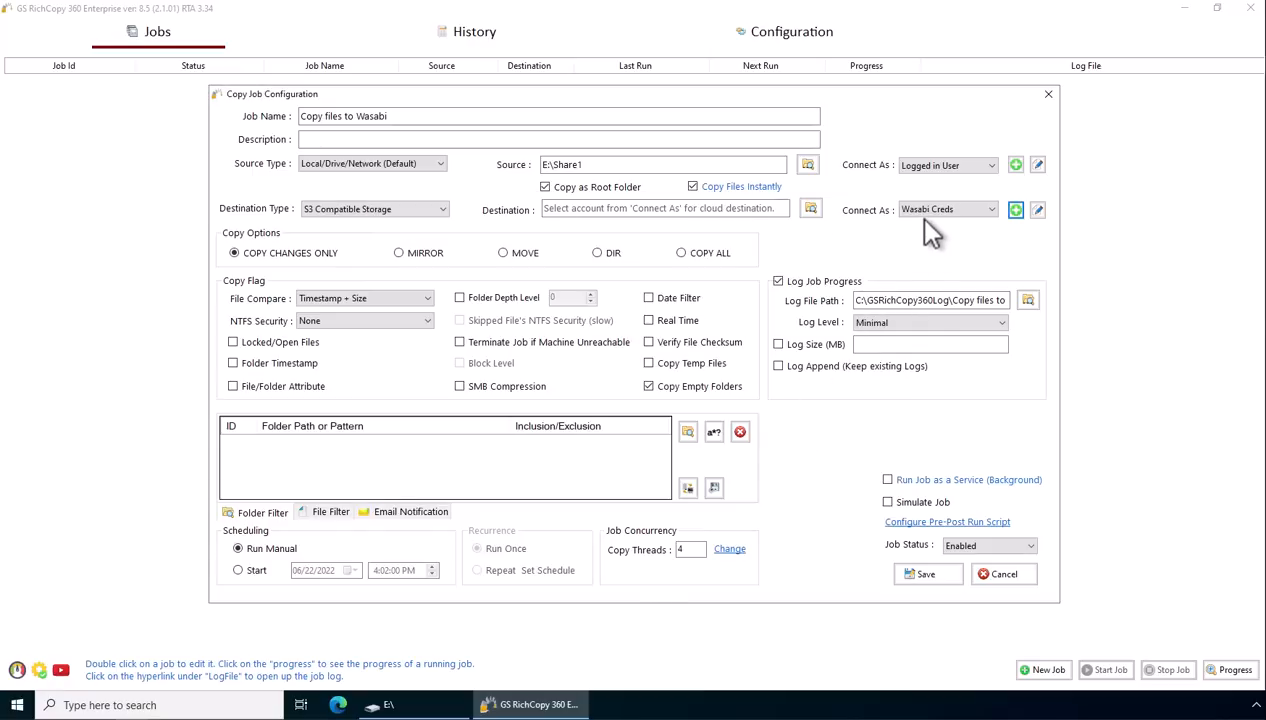
{"action": "mouse_move", "coordinate": [824, 230]}
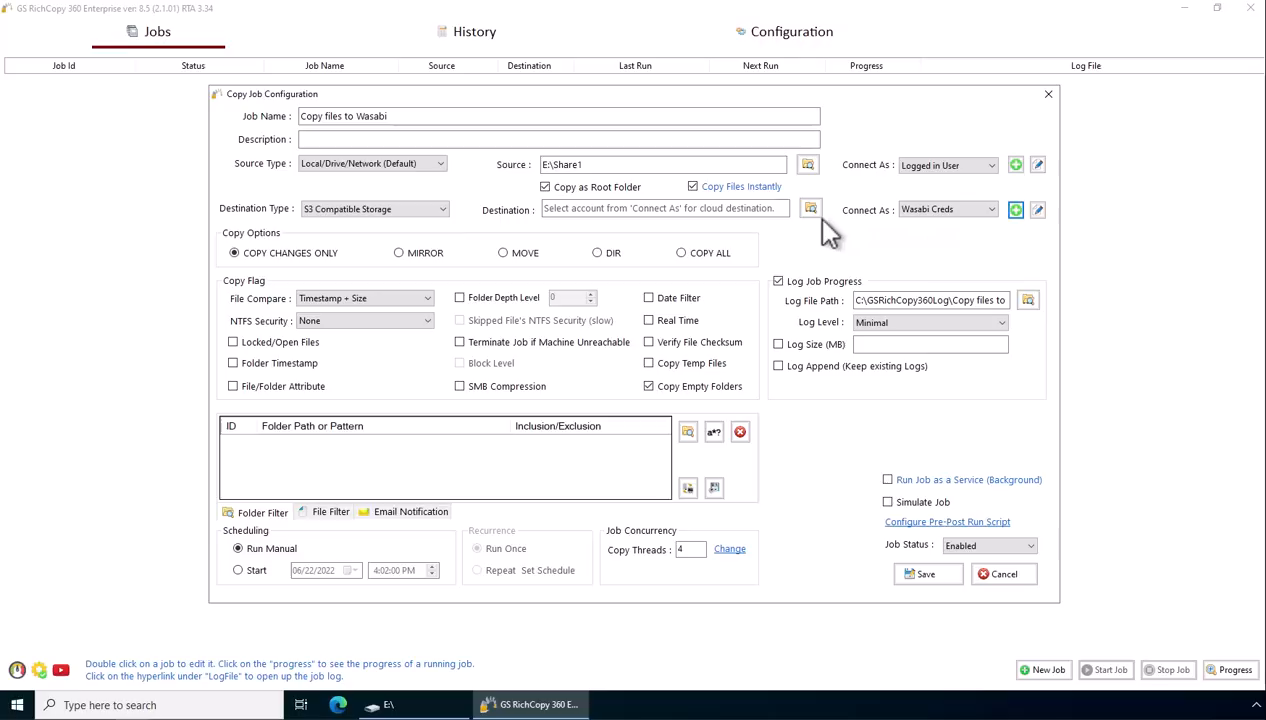
{"action": "mouse_move", "coordinate": [856, 224]}
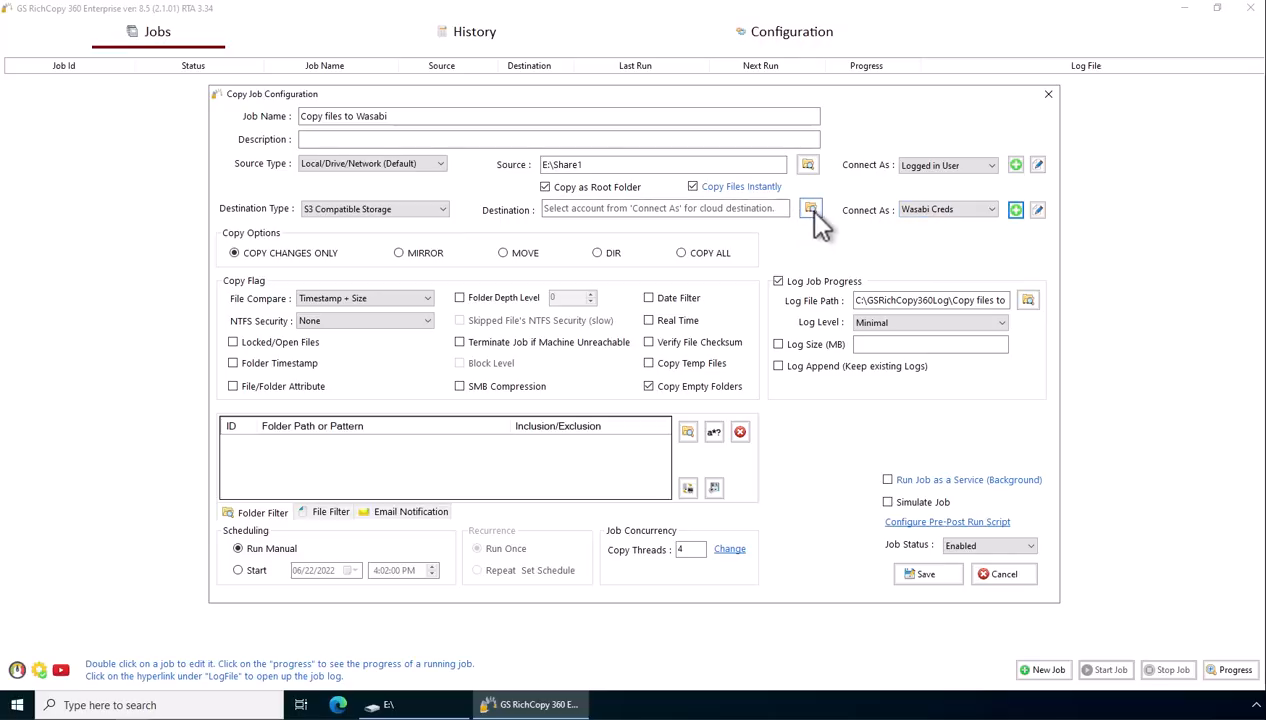
Step: Select the bucket-gsbucket1 root as destination and save the job
{"action": "left_click", "coordinate": [810, 208]}
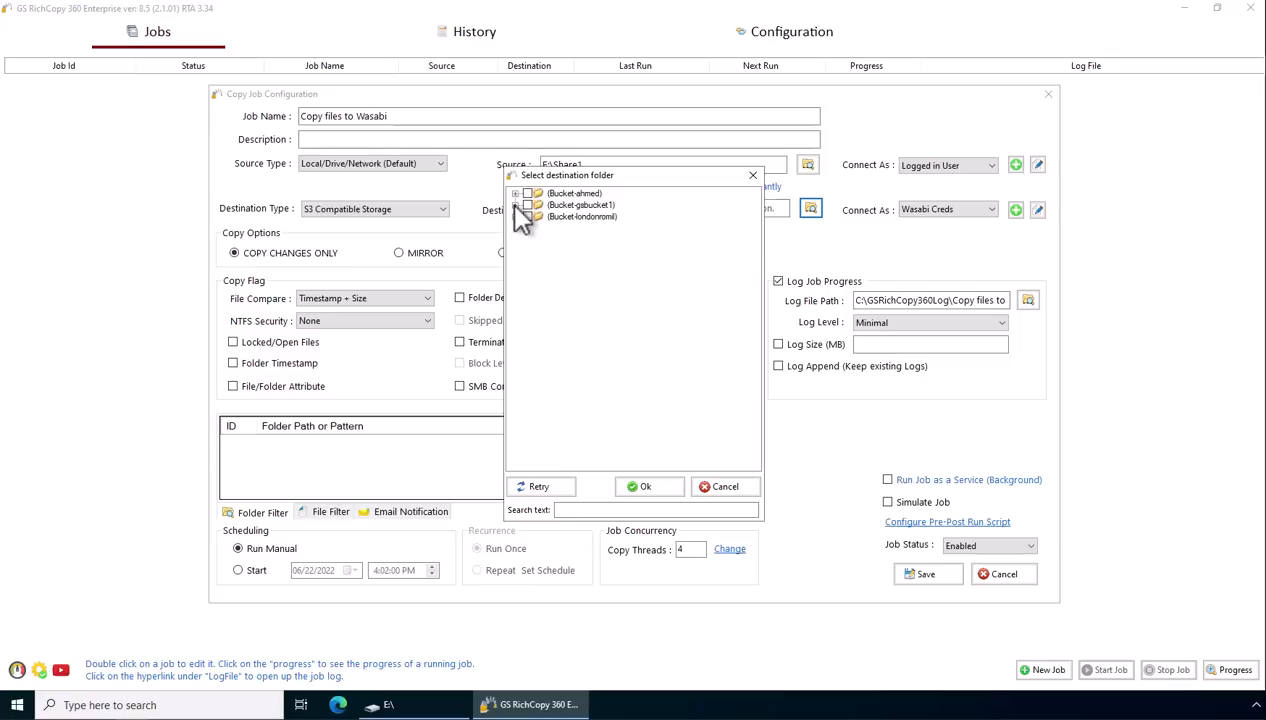
{"action": "left_click", "coordinate": [516, 204]}
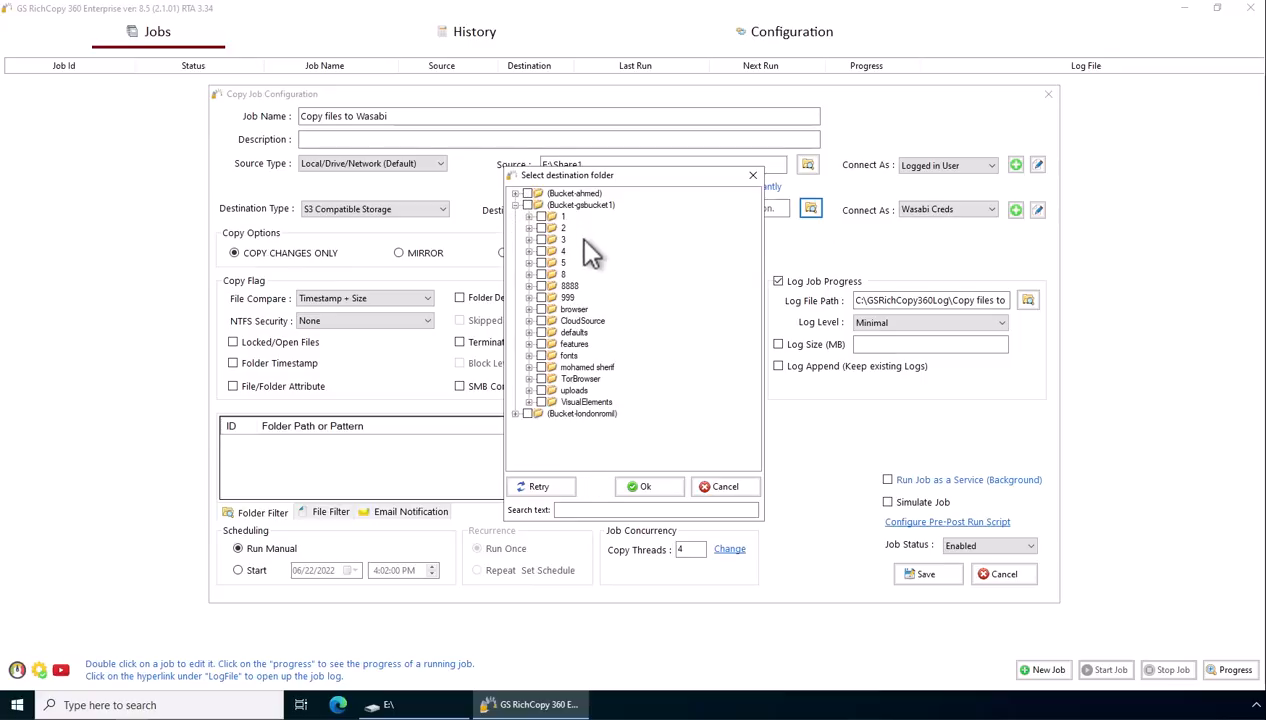
{"action": "left_click", "coordinate": [516, 204]}
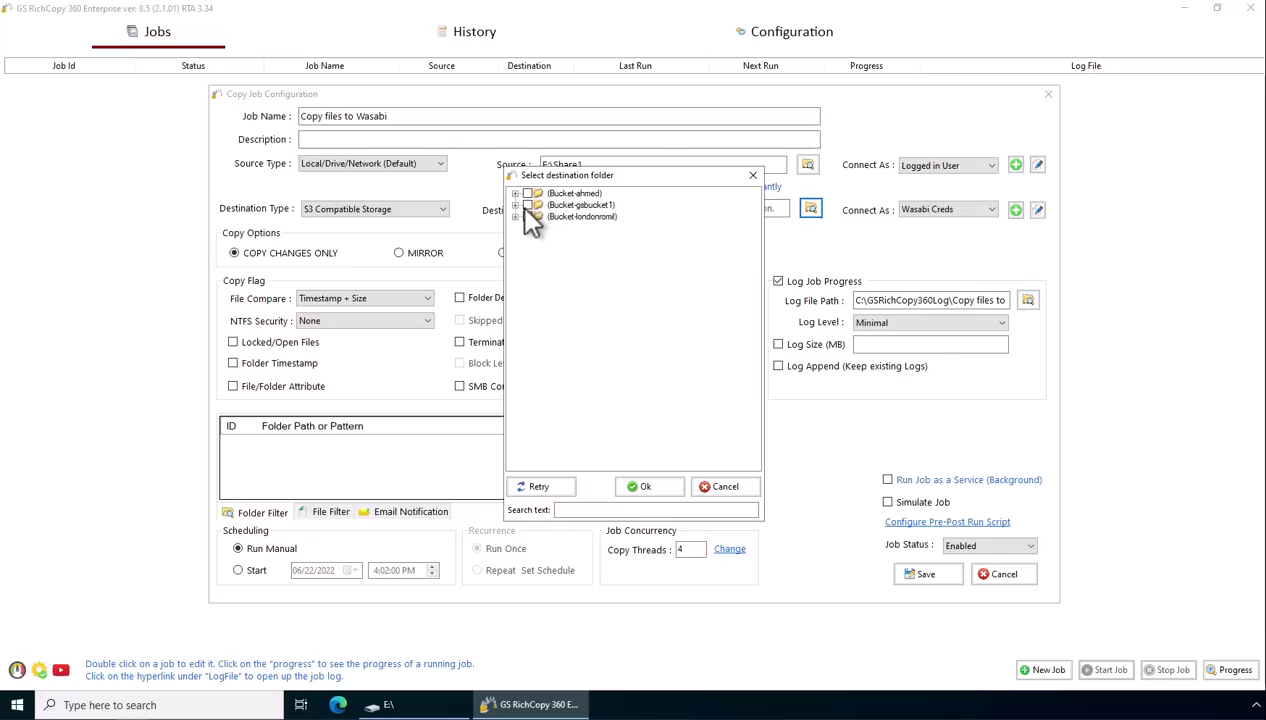
{"action": "left_click", "coordinate": [528, 204]}
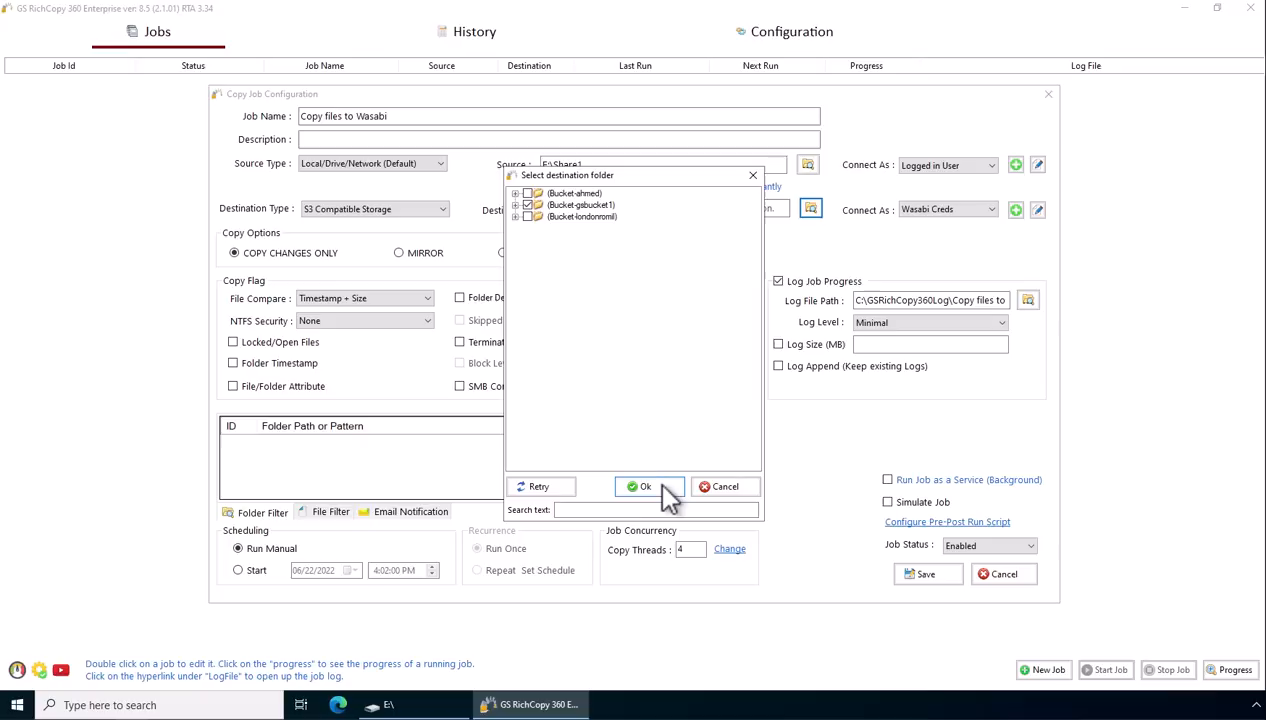
{"action": "left_click", "coordinate": [644, 486]}
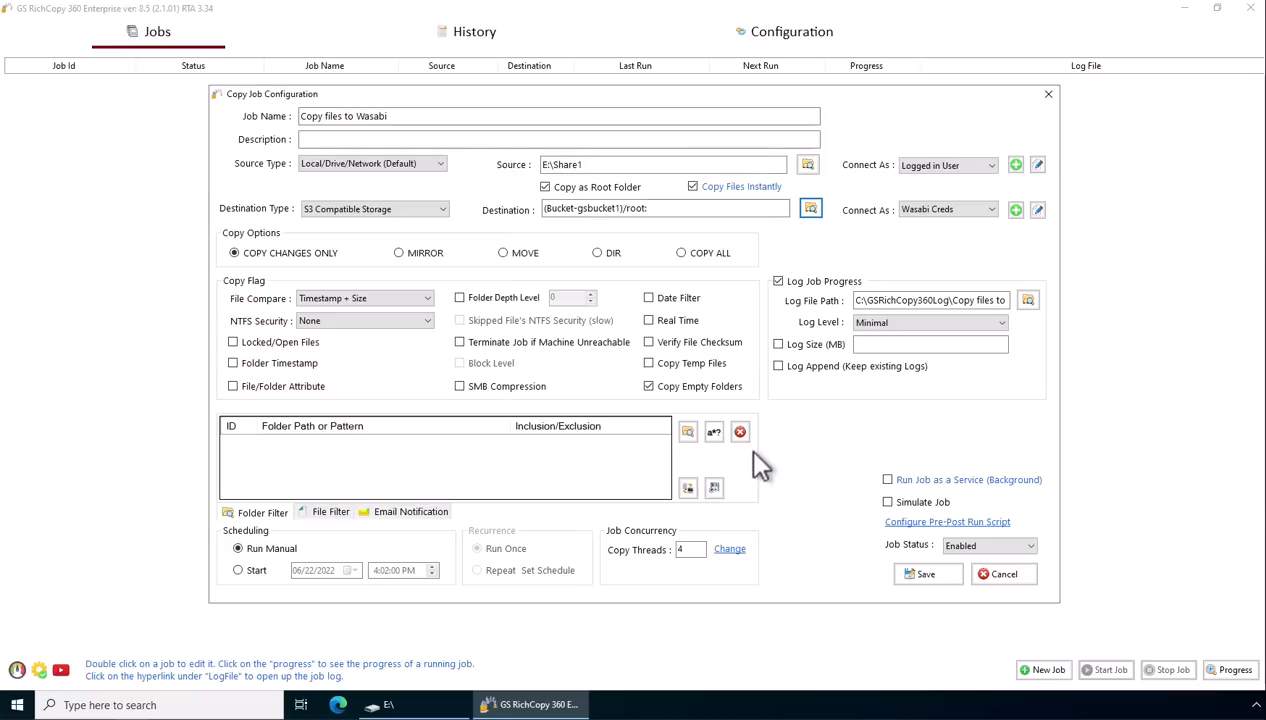
{"action": "mouse_move", "coordinate": [850, 510]}
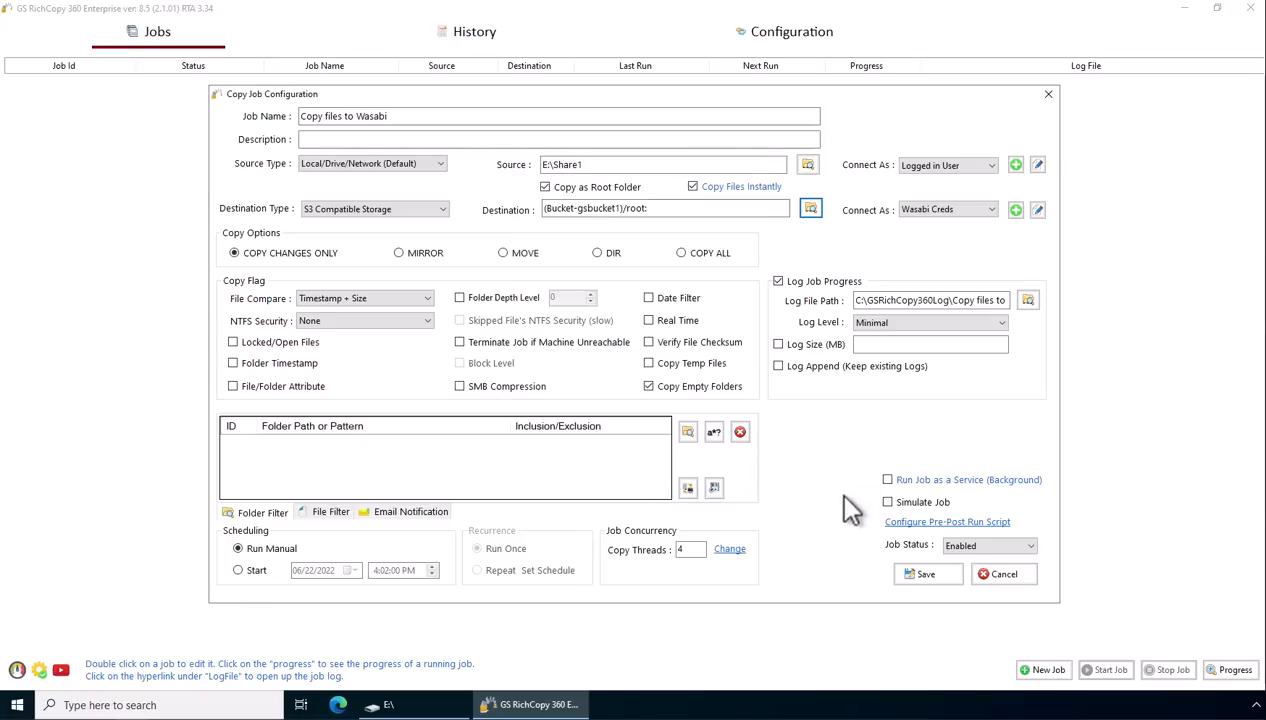
{"action": "mouse_move", "coordinate": [880, 524]}
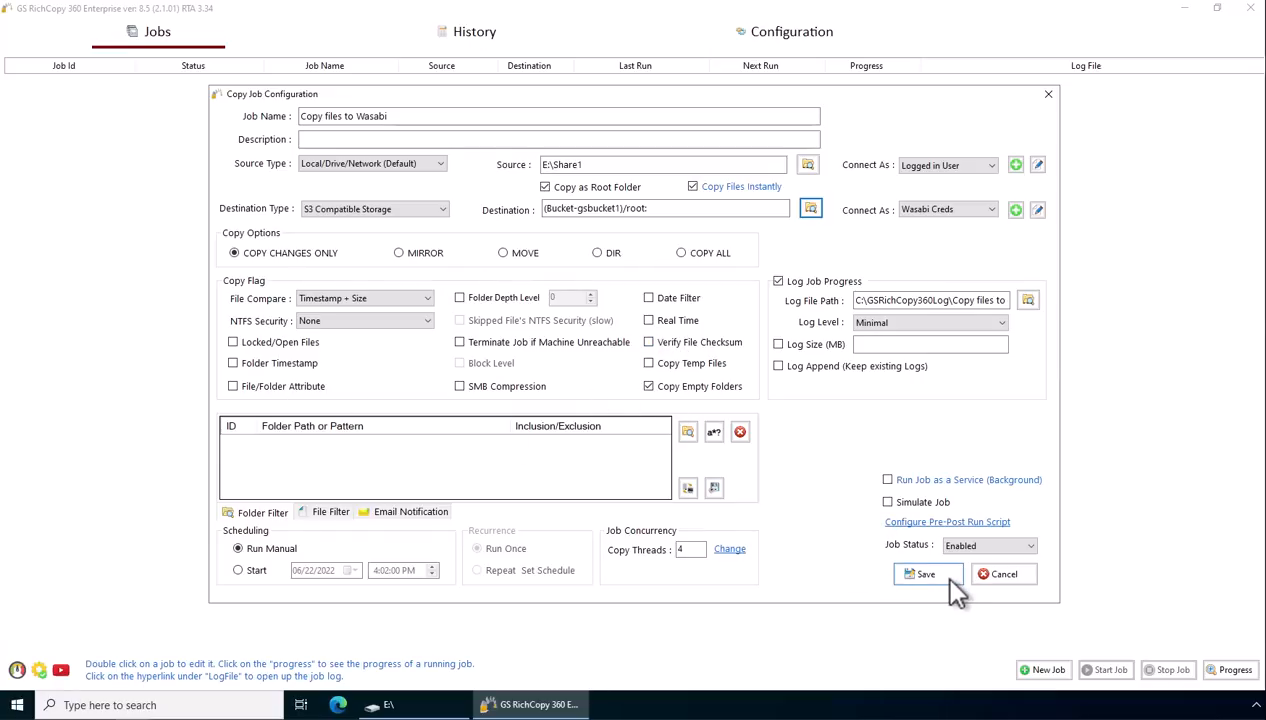
{"action": "left_click", "coordinate": [924, 572]}
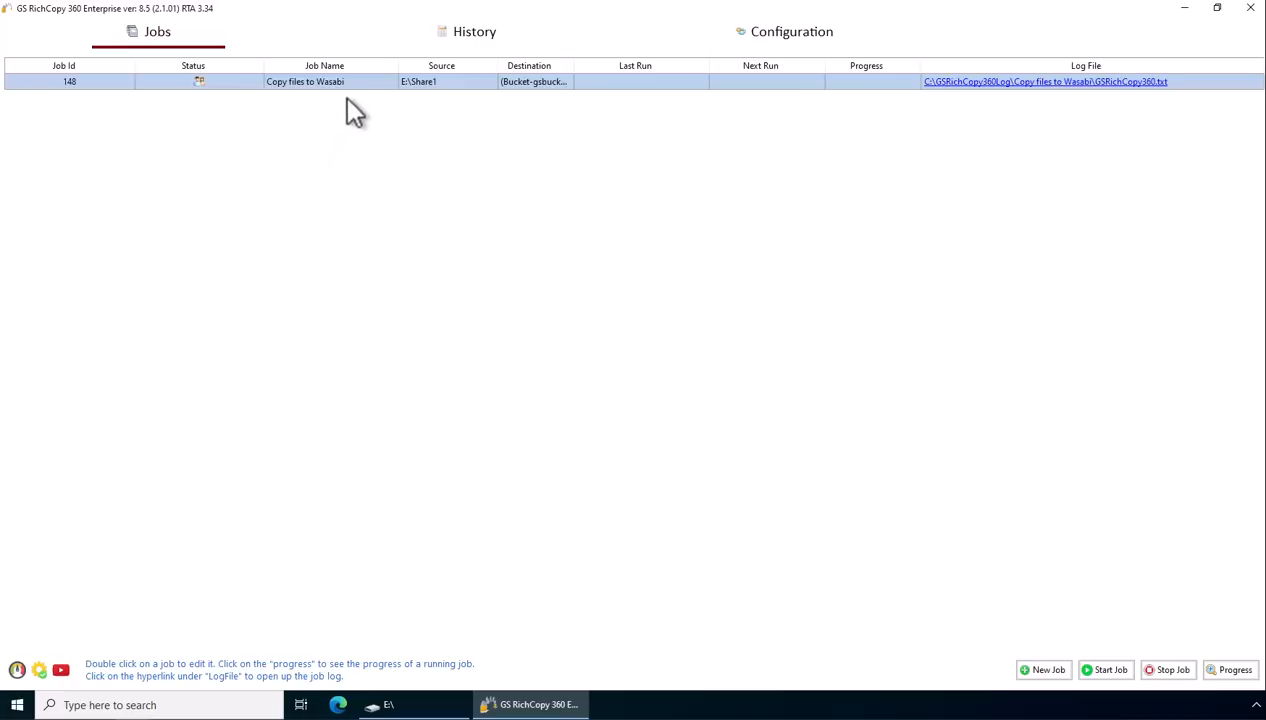
Step: Start the 'Copy files to Wasabi' job and view its live run details
{"action": "right_click", "coordinate": [356, 110]}
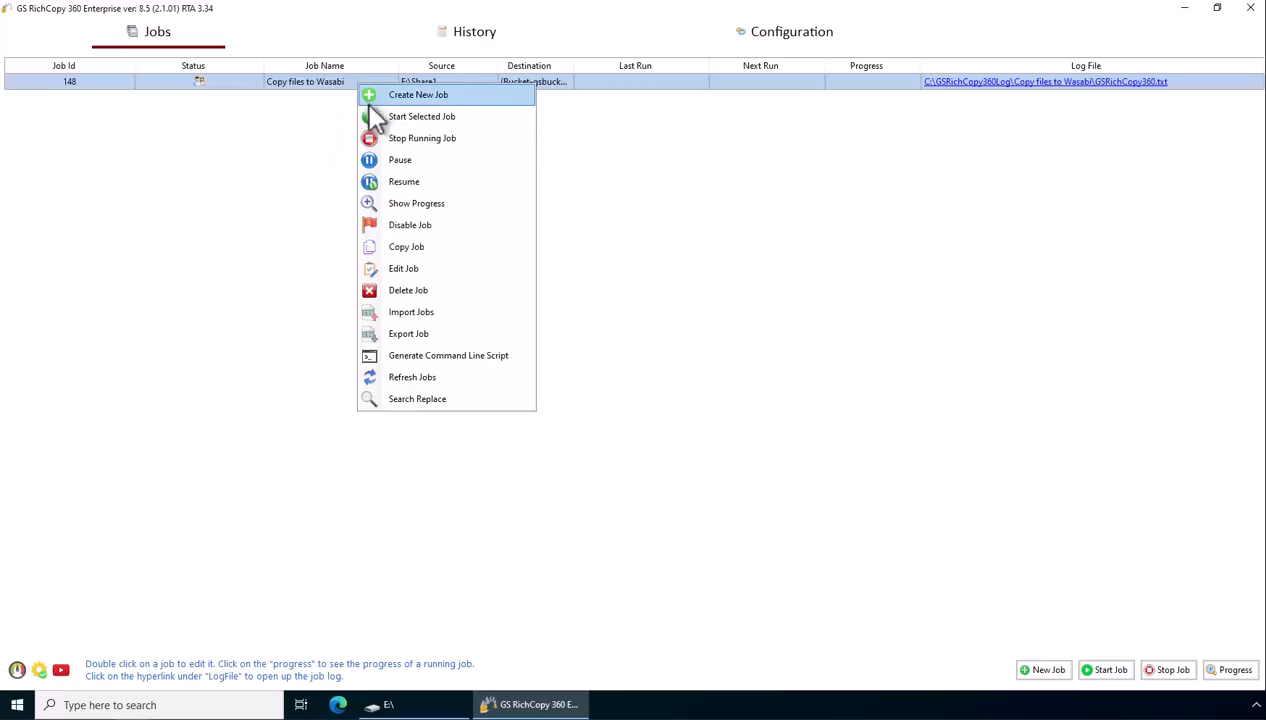
{"action": "left_click", "coordinate": [420, 116]}
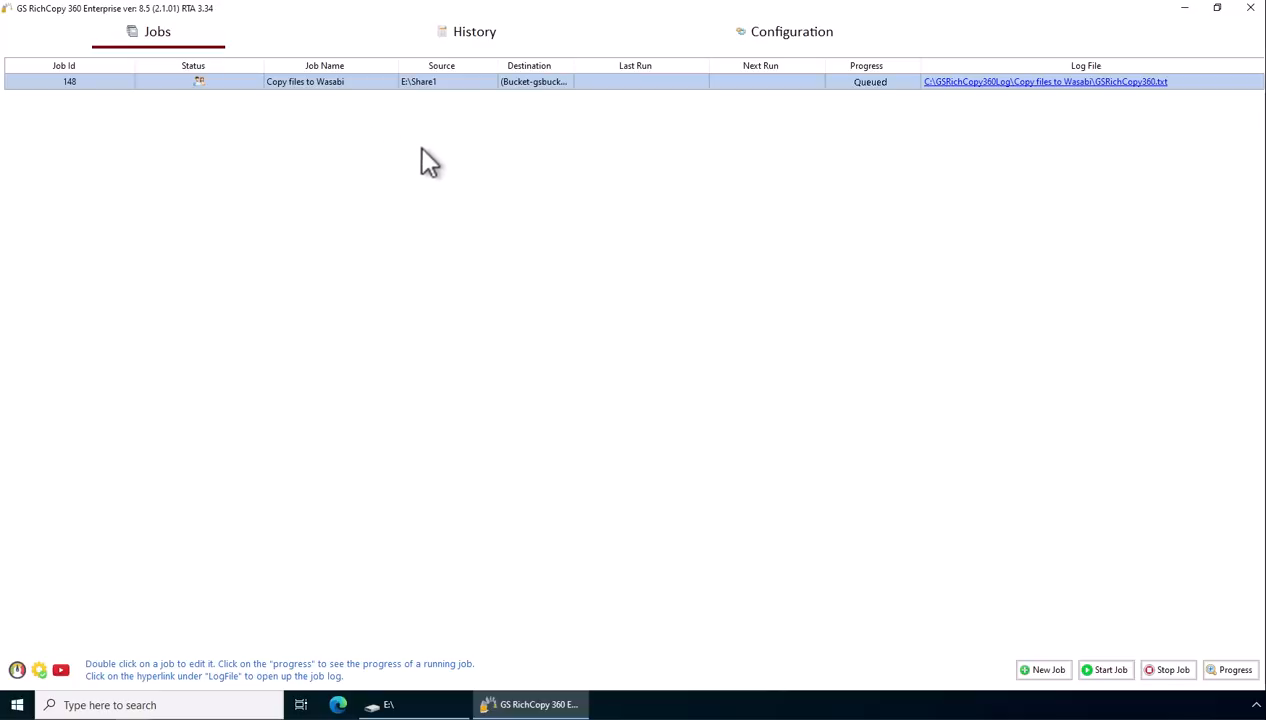
{"action": "mouse_move", "coordinate": [868, 100]}
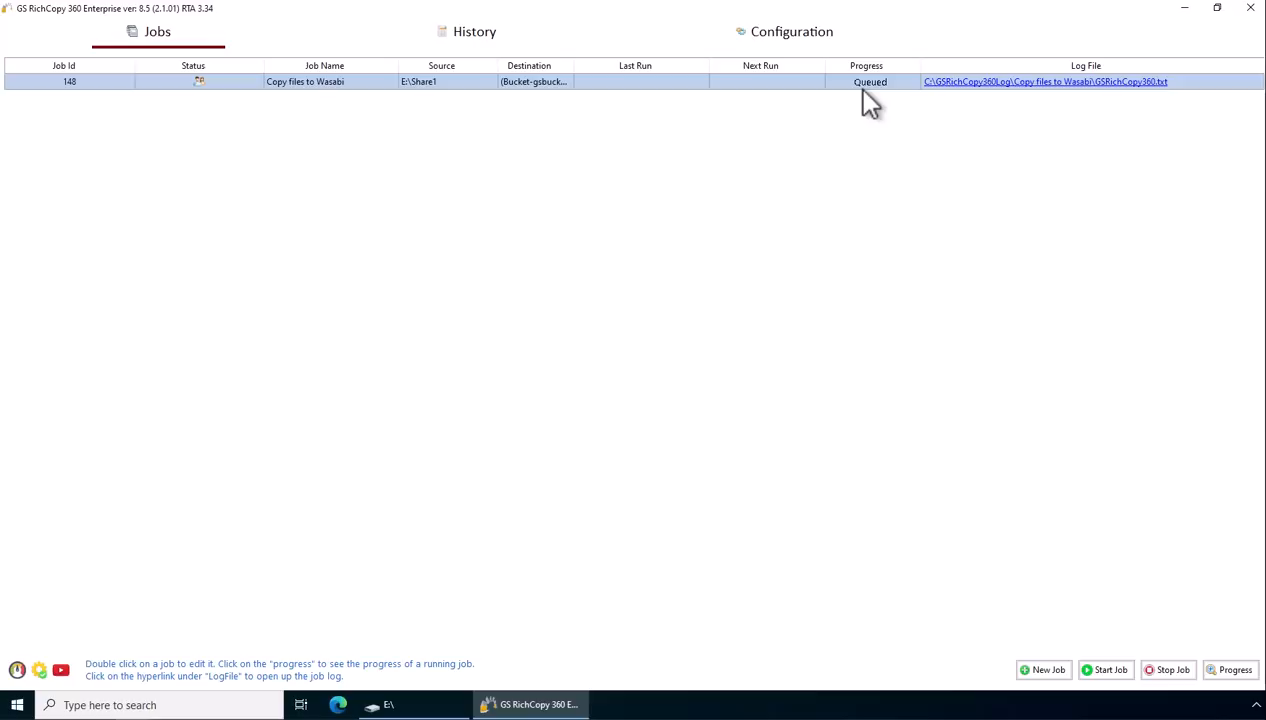
{"action": "mouse_move", "coordinate": [896, 96]}
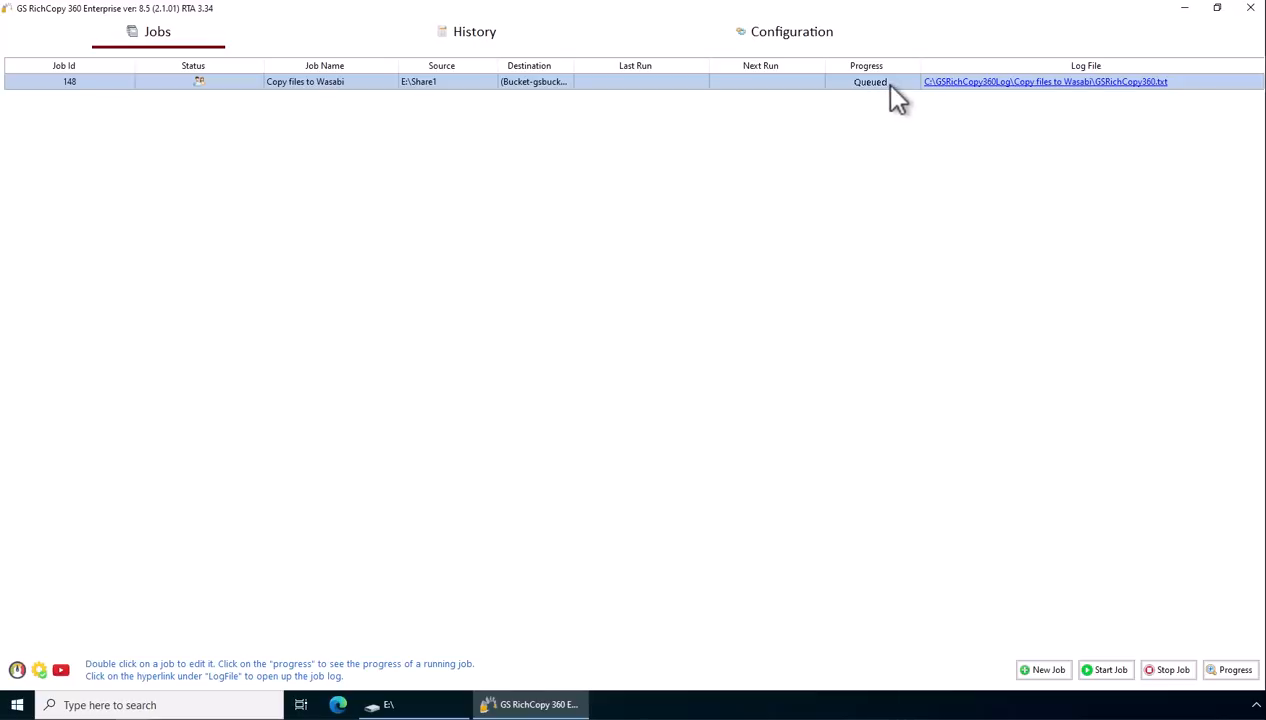
{"action": "left_click", "coordinate": [868, 80]}
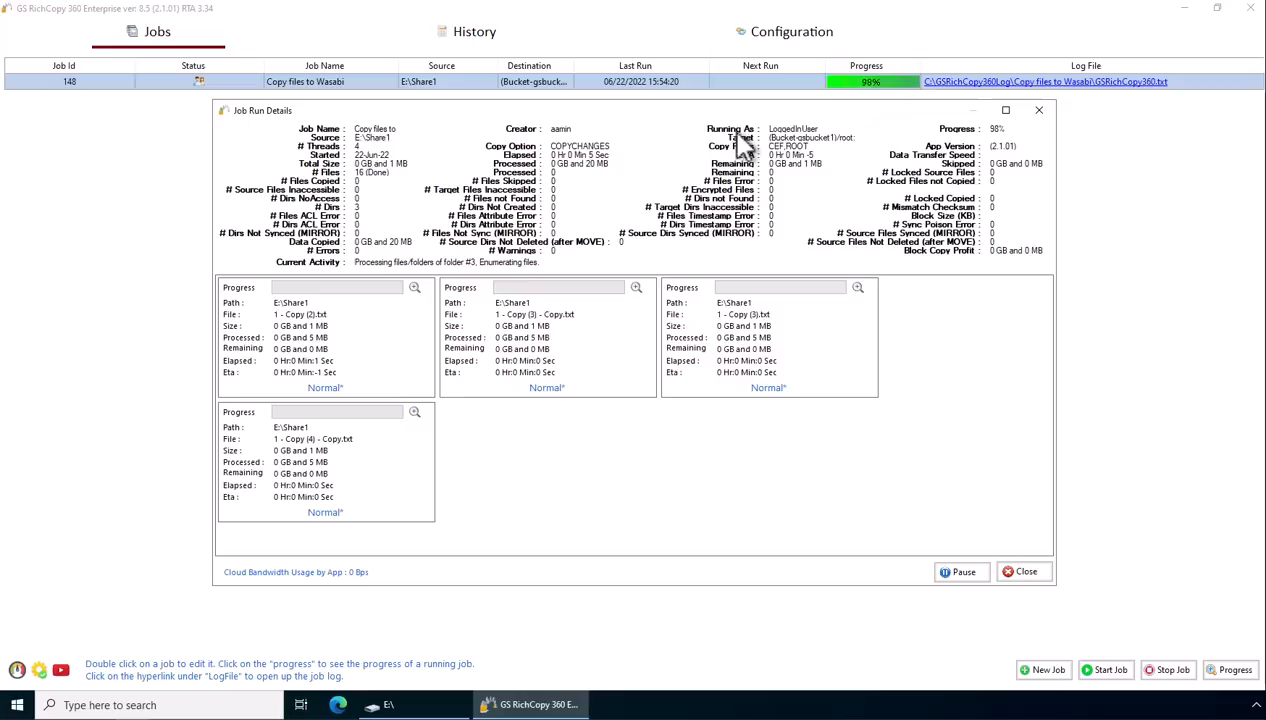
{"action": "mouse_move", "coordinate": [488, 420]}
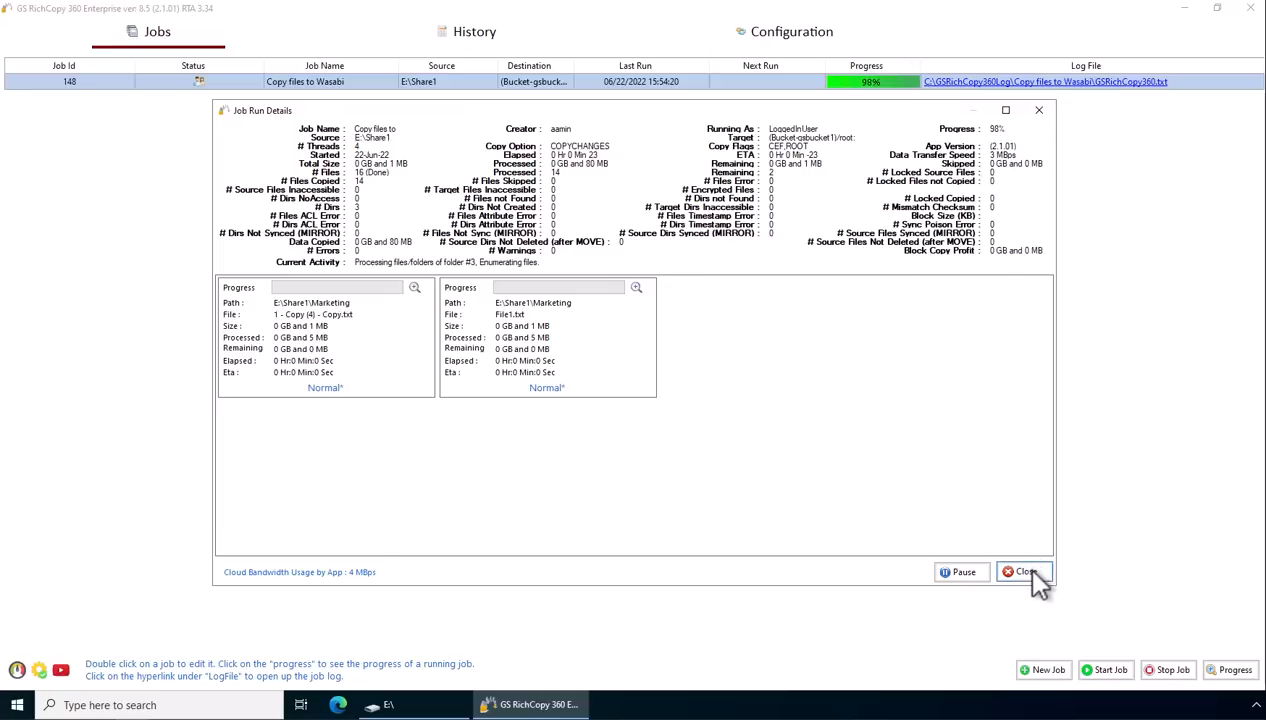
{"action": "left_click", "coordinate": [1024, 572]}
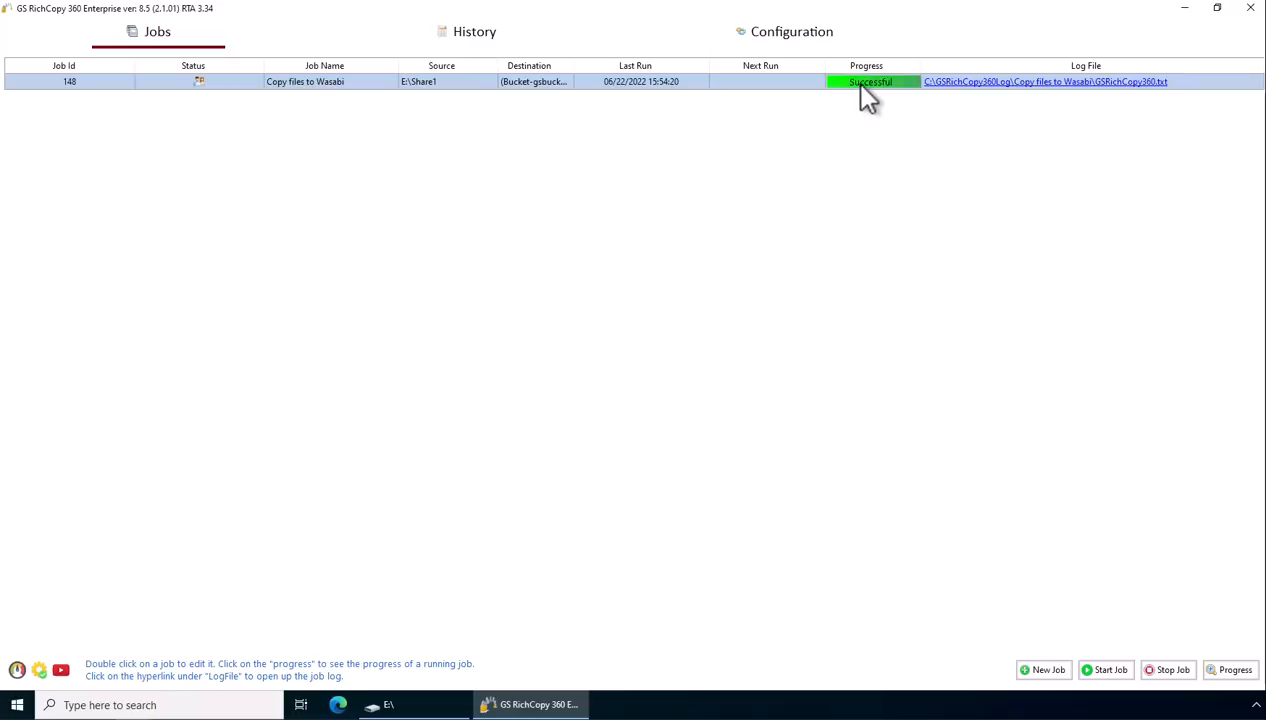
{"action": "mouse_move", "coordinate": [916, 96]}
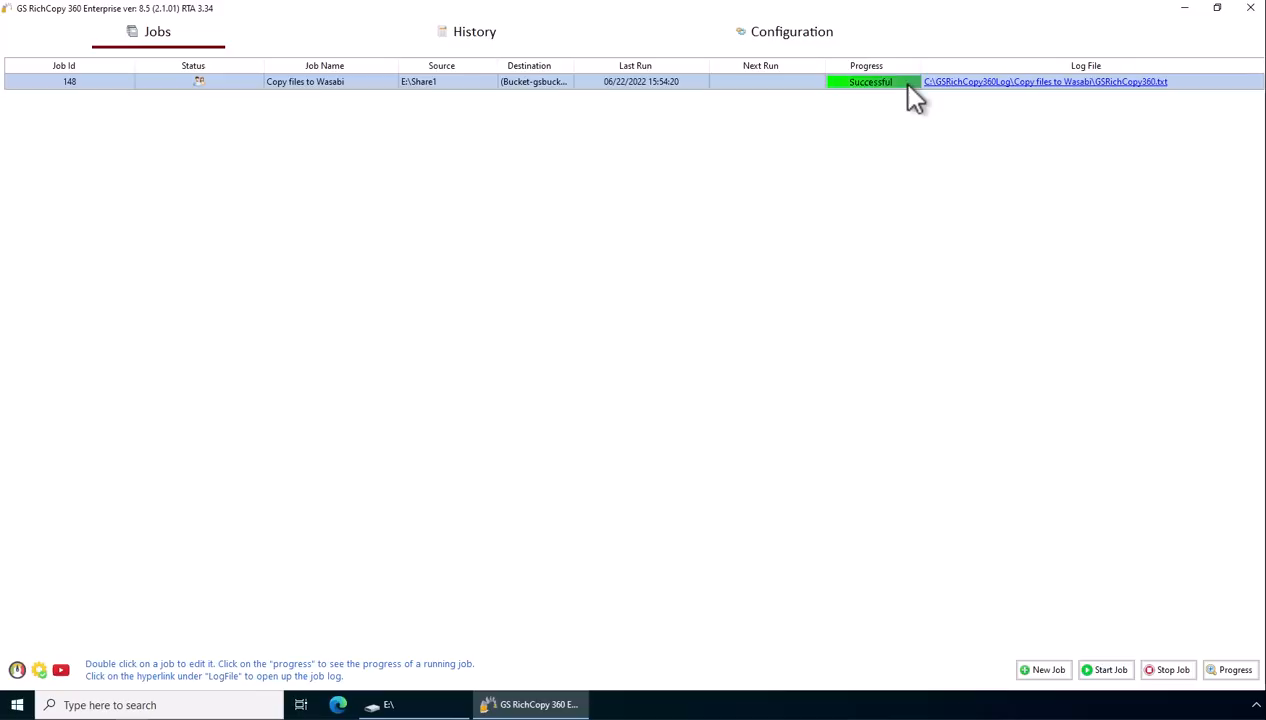
{"action": "mouse_move", "coordinate": [630, 176]}
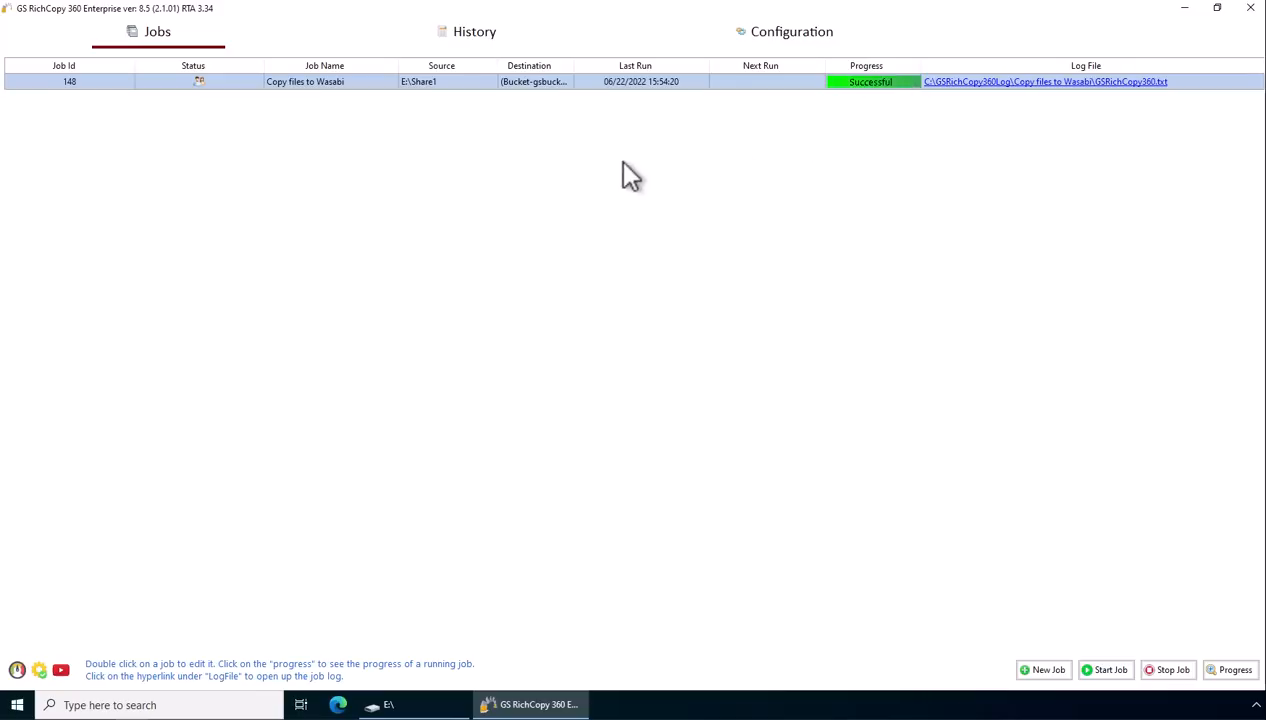
{"action": "mouse_move", "coordinate": [372, 96]}
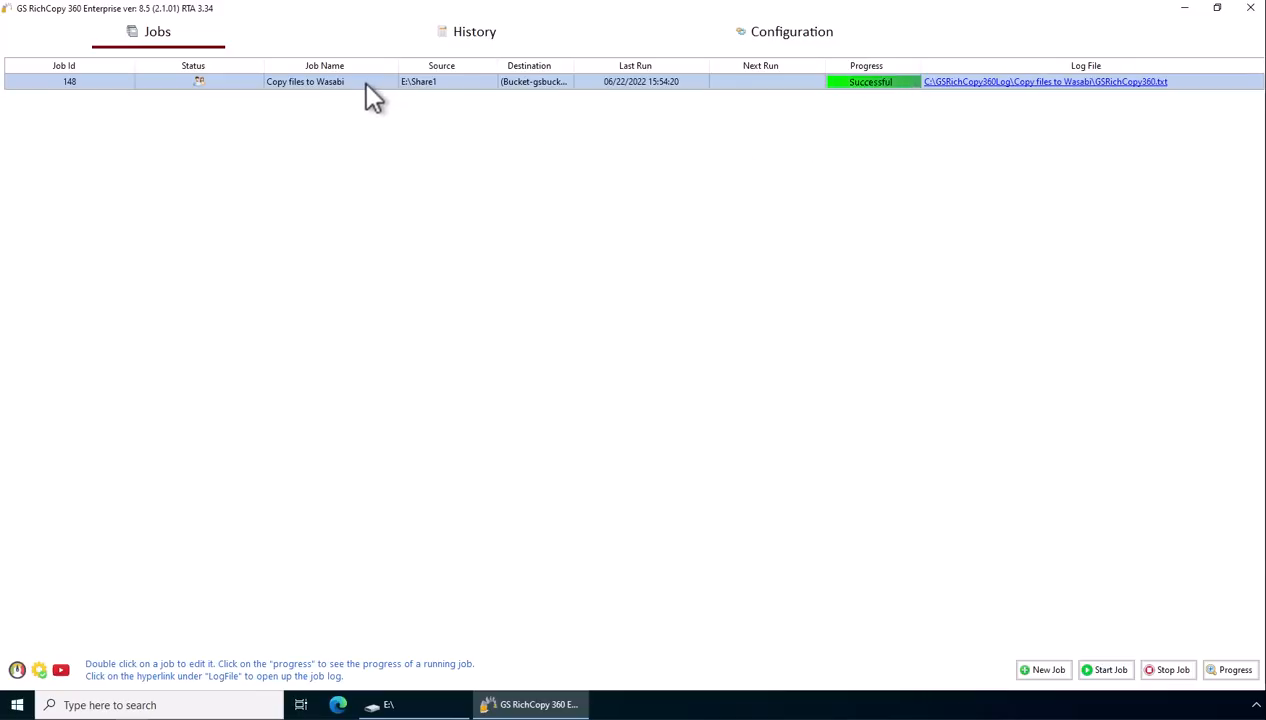
Step: Edit the job so its source is S3 Compatible Storage connected as Wasabi Creds
{"action": "double_click", "coordinate": [304, 80]}
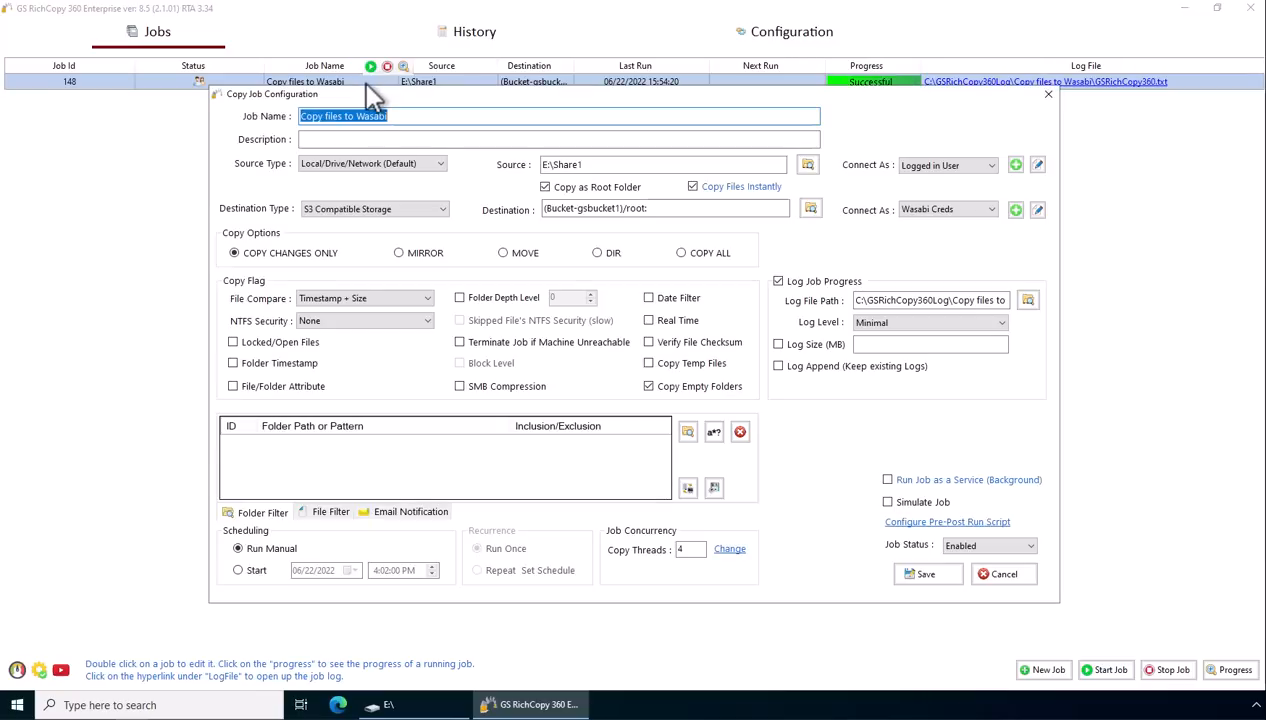
{"action": "mouse_move", "coordinate": [528, 104]}
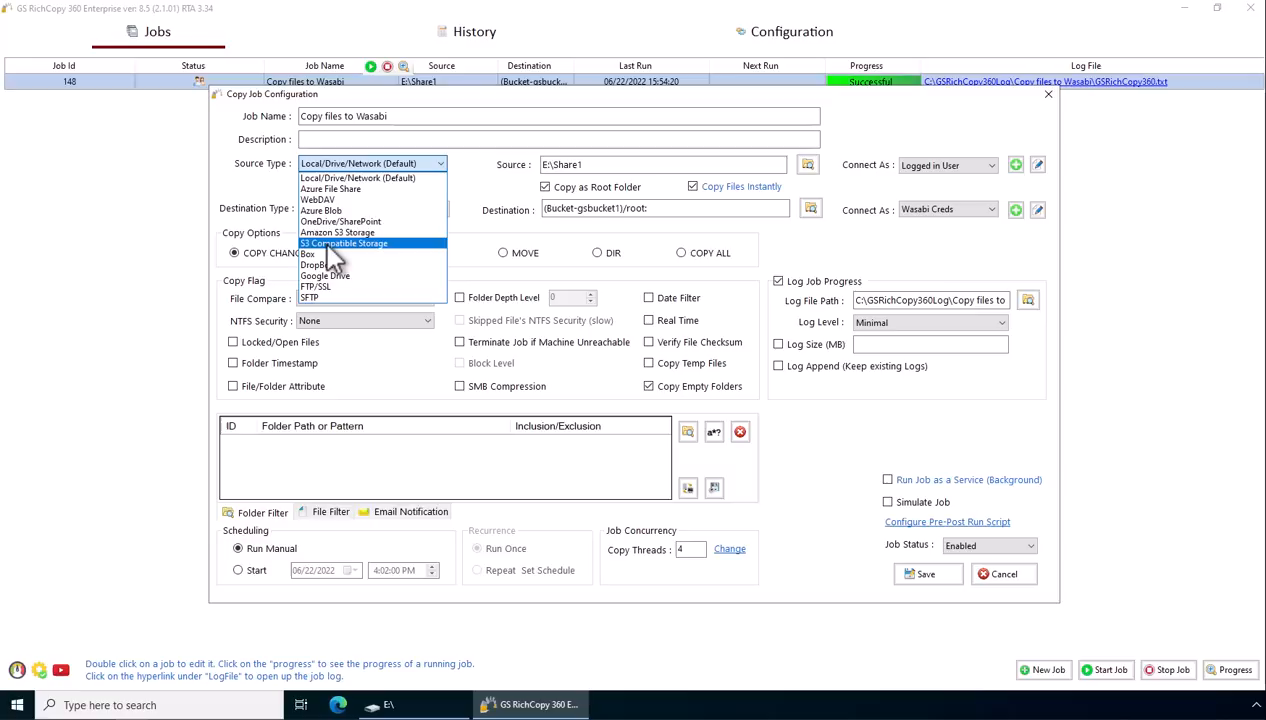
{"action": "left_click", "coordinate": [344, 244]}
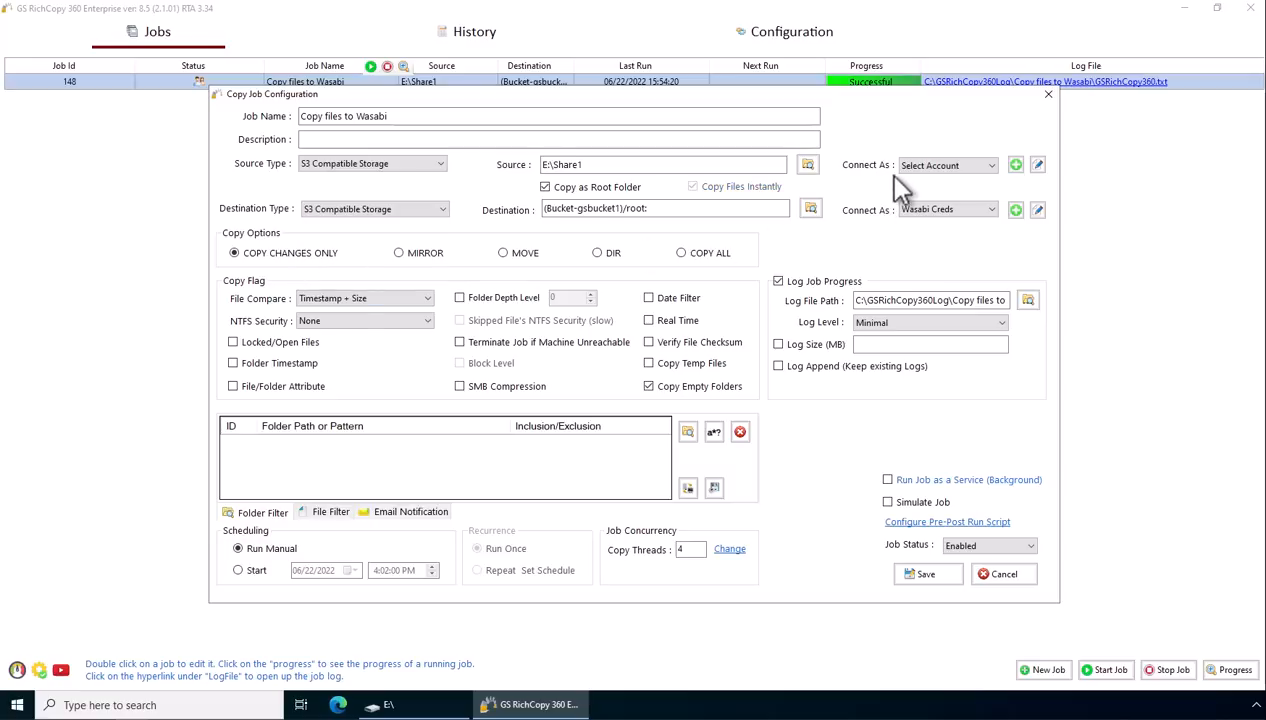
{"action": "left_click", "coordinate": [944, 164]}
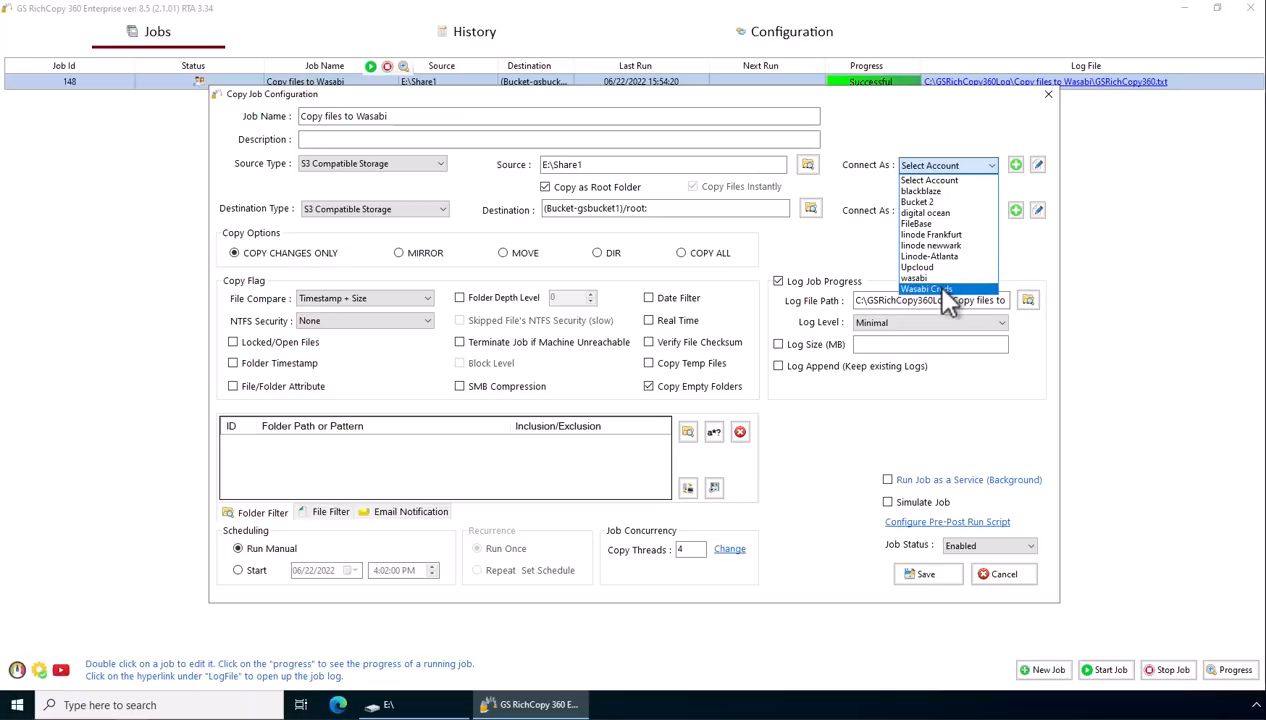
{"action": "left_click", "coordinate": [928, 288]}
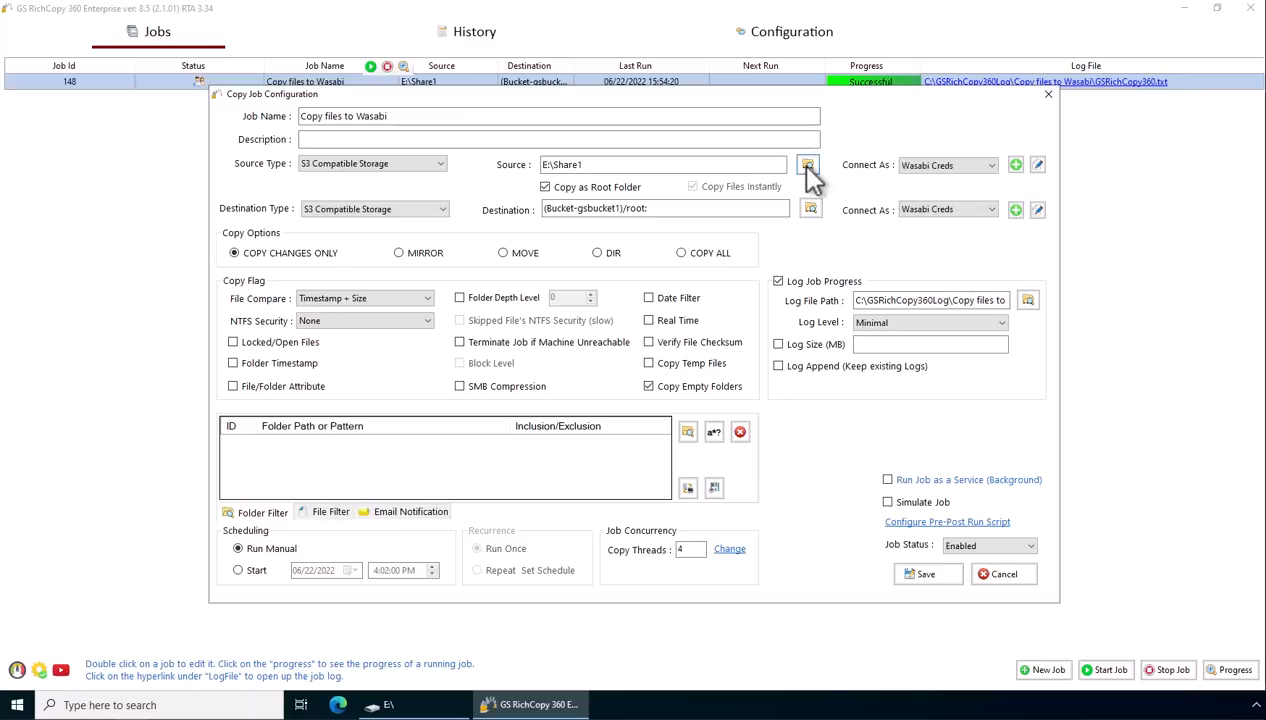
Step: Choose the Share1 folder inside bucket gsbucket1 as the source
{"action": "left_click", "coordinate": [808, 164]}
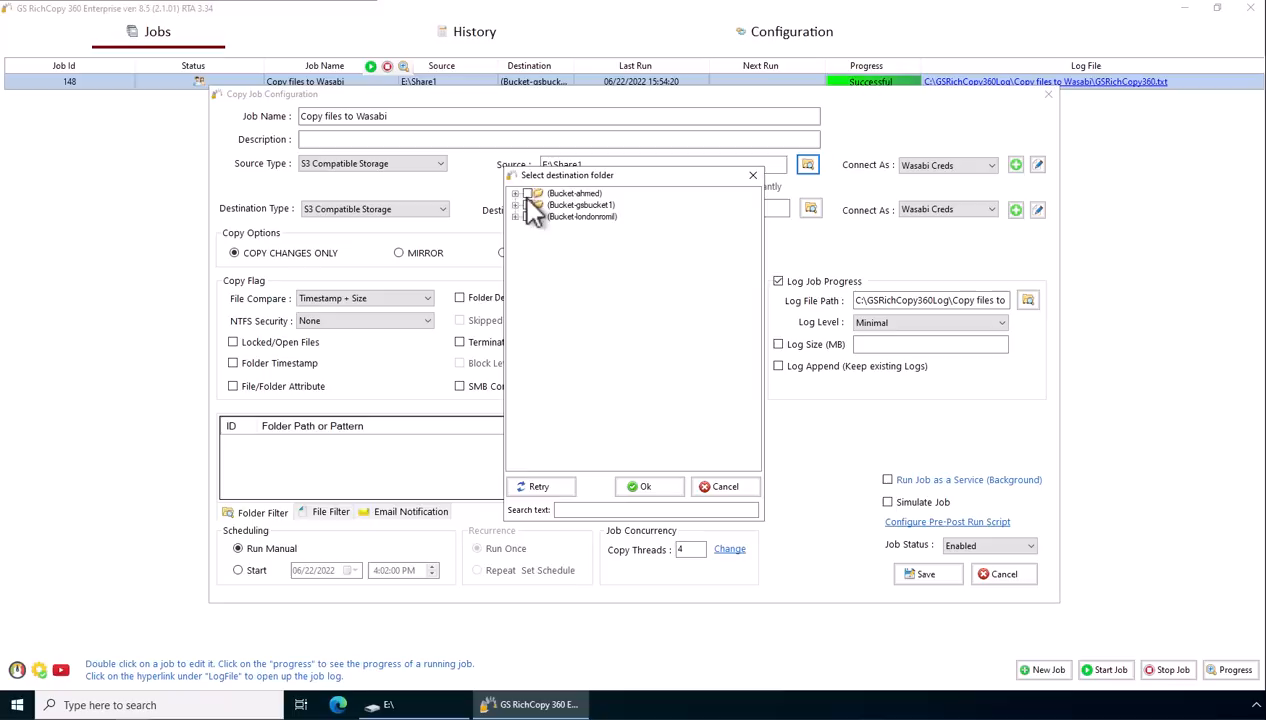
{"action": "left_click", "coordinate": [516, 204]}
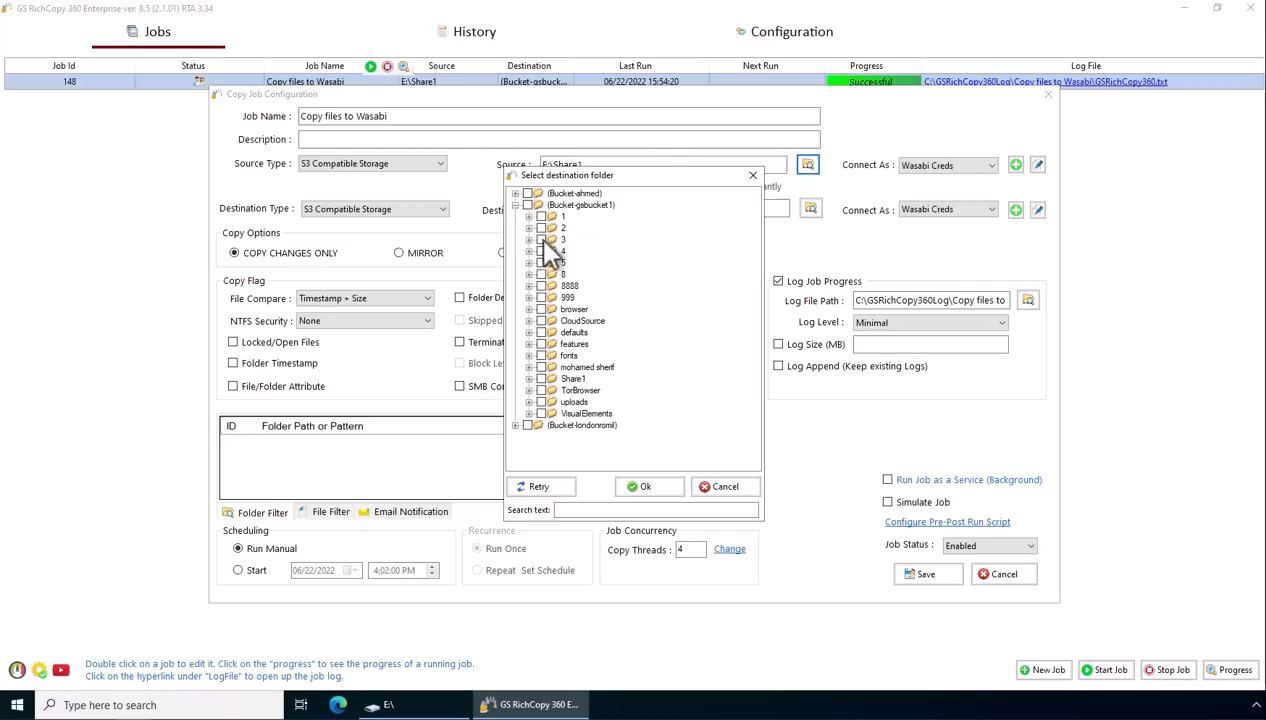
{"action": "mouse_move", "coordinate": [590, 404]}
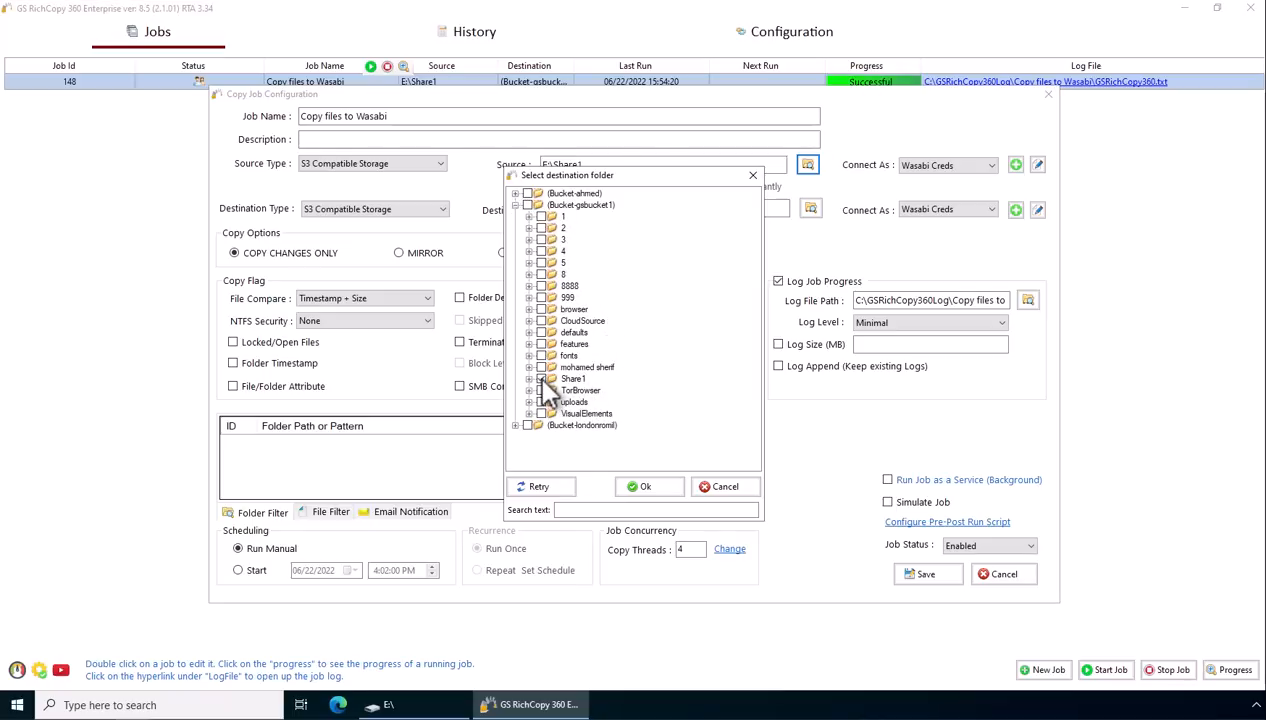
{"action": "left_click", "coordinate": [540, 378]}
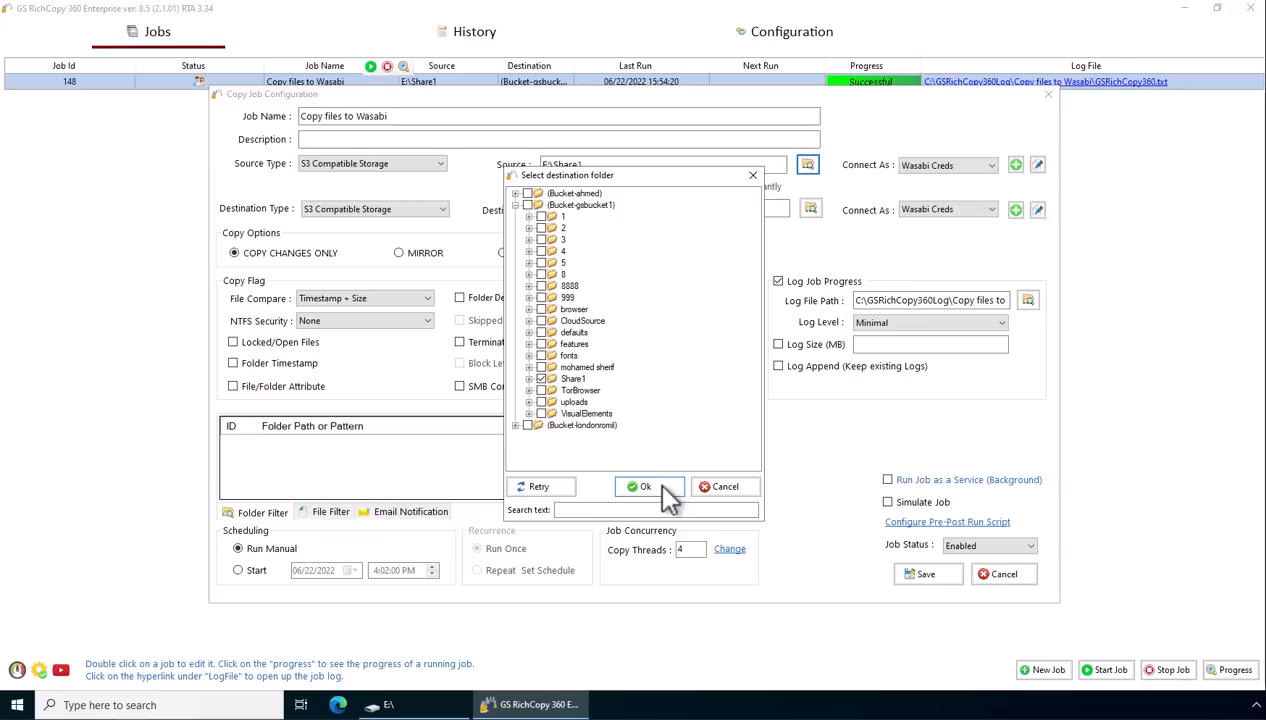
{"action": "left_click", "coordinate": [644, 486]}
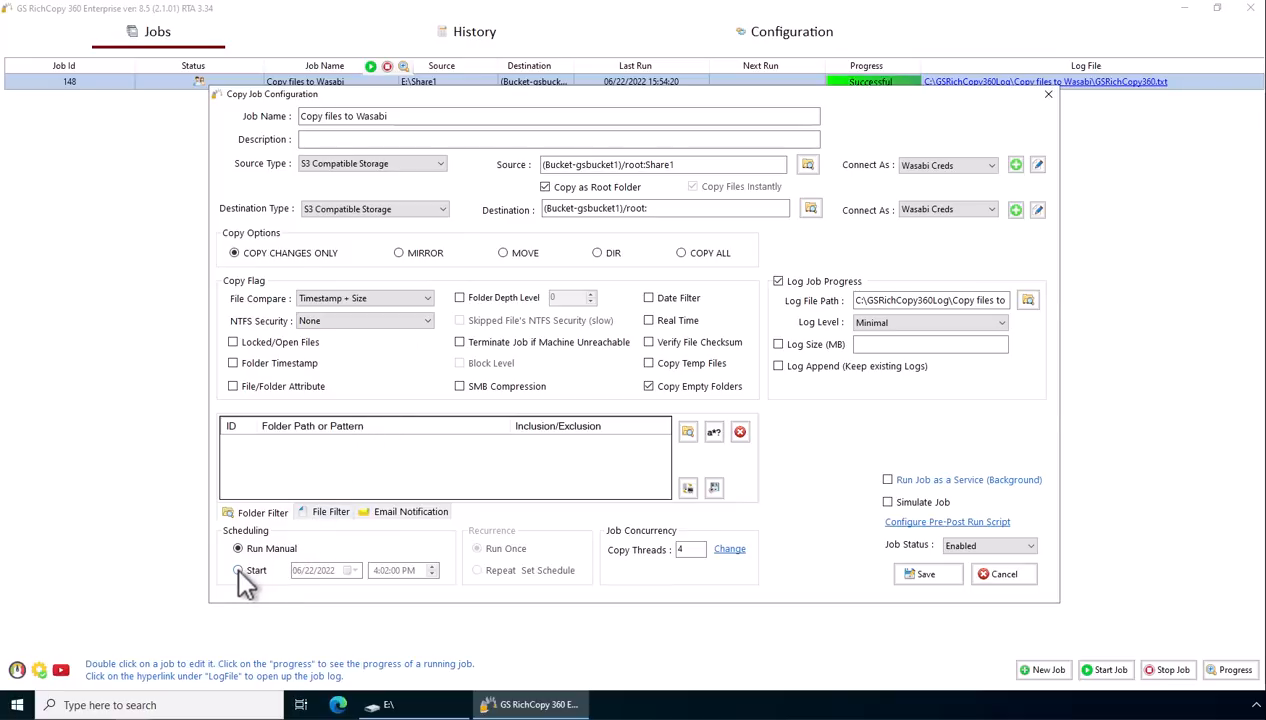
Step: Schedule the job to start at a set time and repeat on a weekly recurrence
{"action": "left_click", "coordinate": [238, 570]}
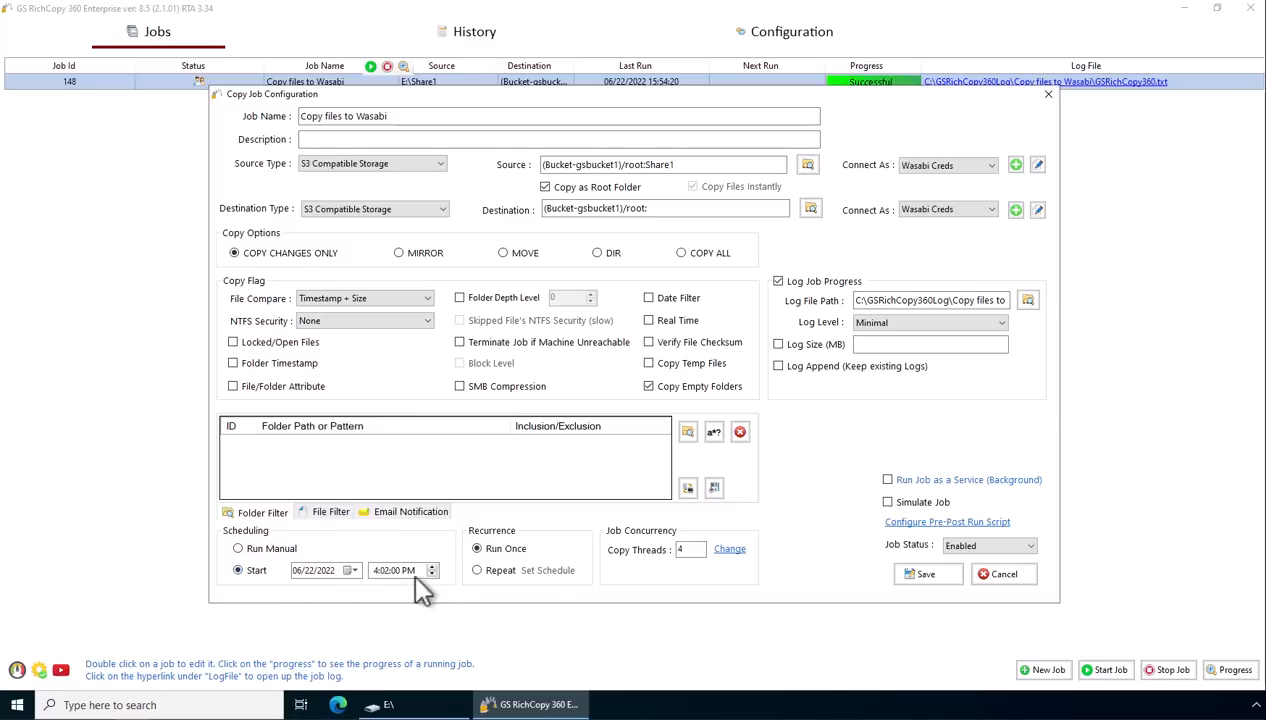
{"action": "left_click", "coordinate": [476, 570]}
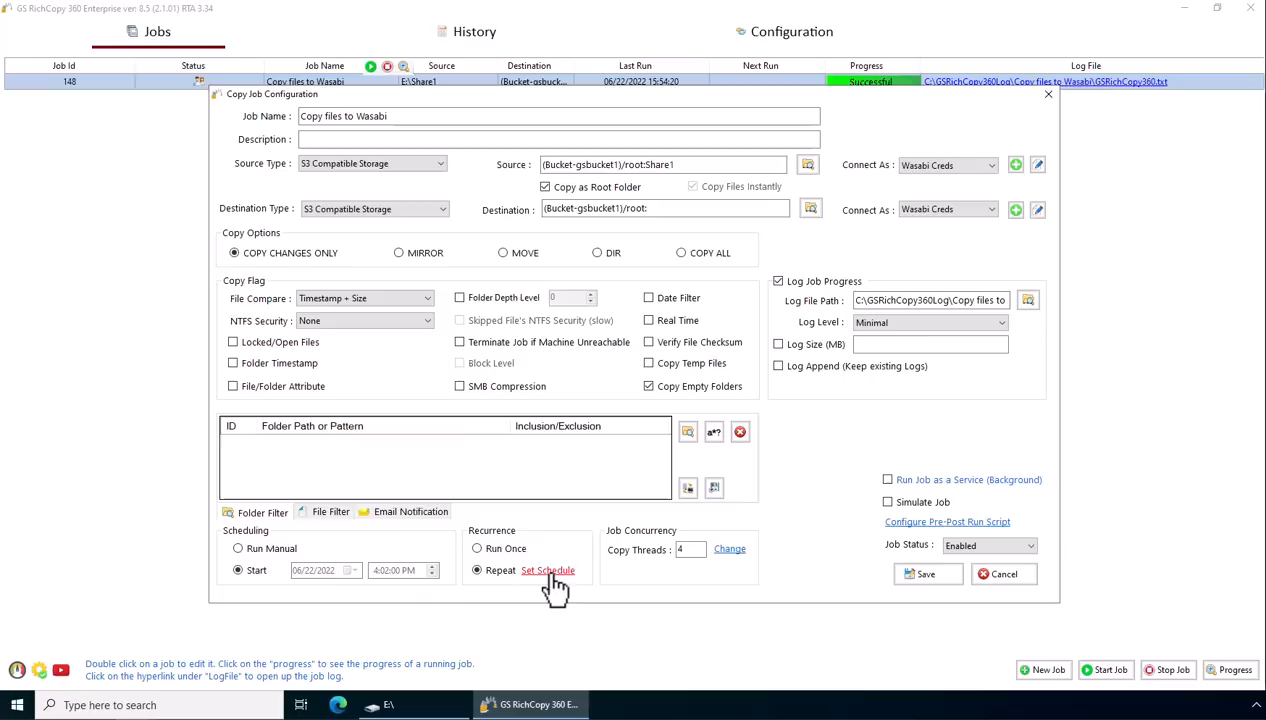
{"action": "left_click", "coordinate": [548, 570]}
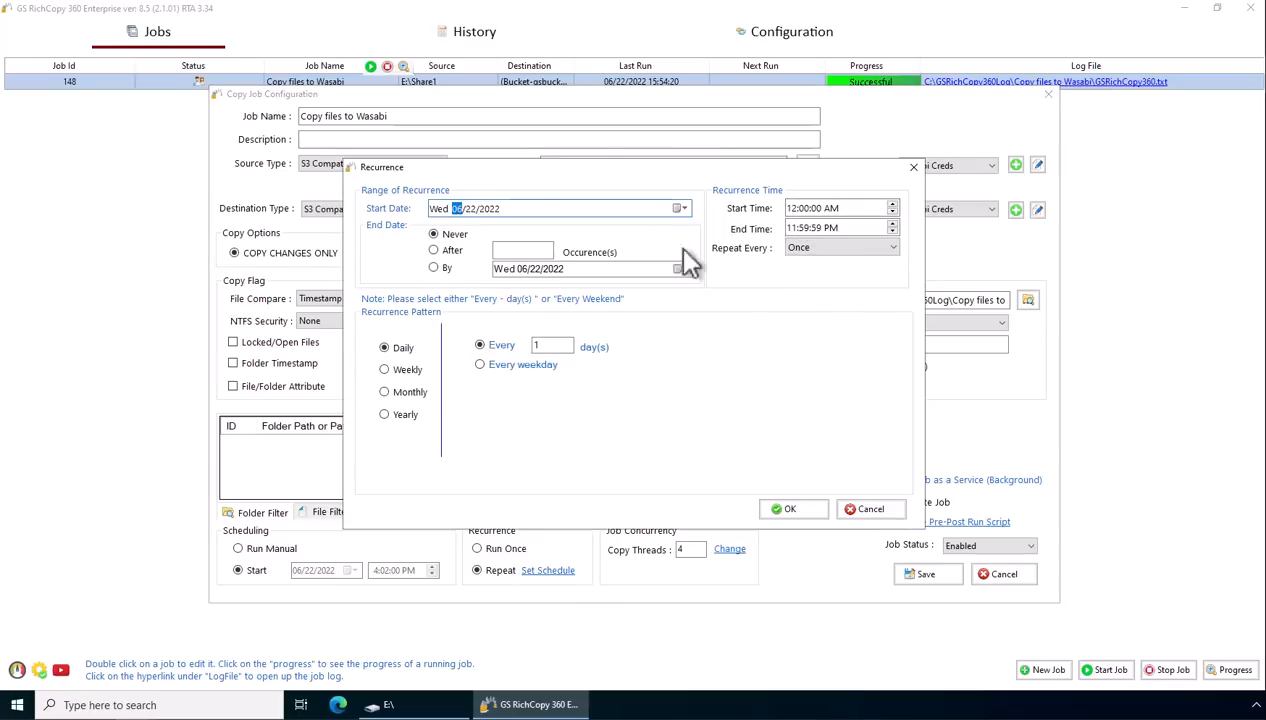
{"action": "mouse_move", "coordinate": [870, 510]}
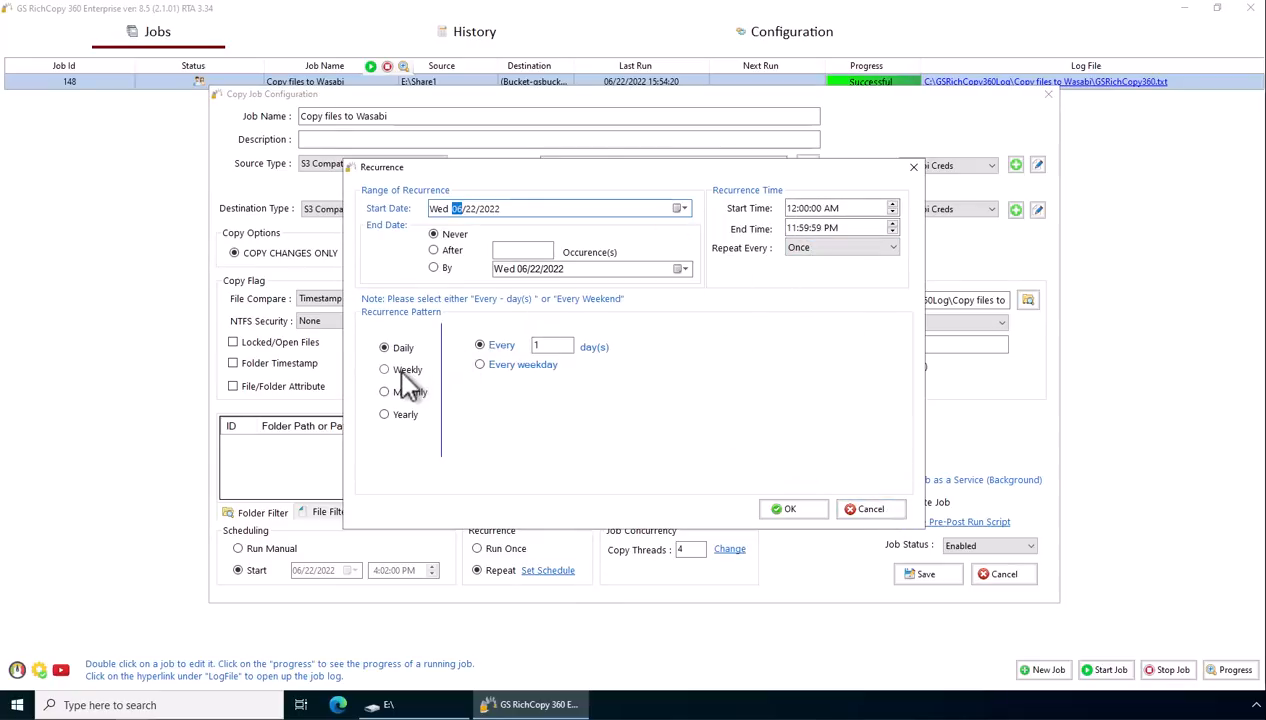
{"action": "left_click", "coordinate": [384, 368]}
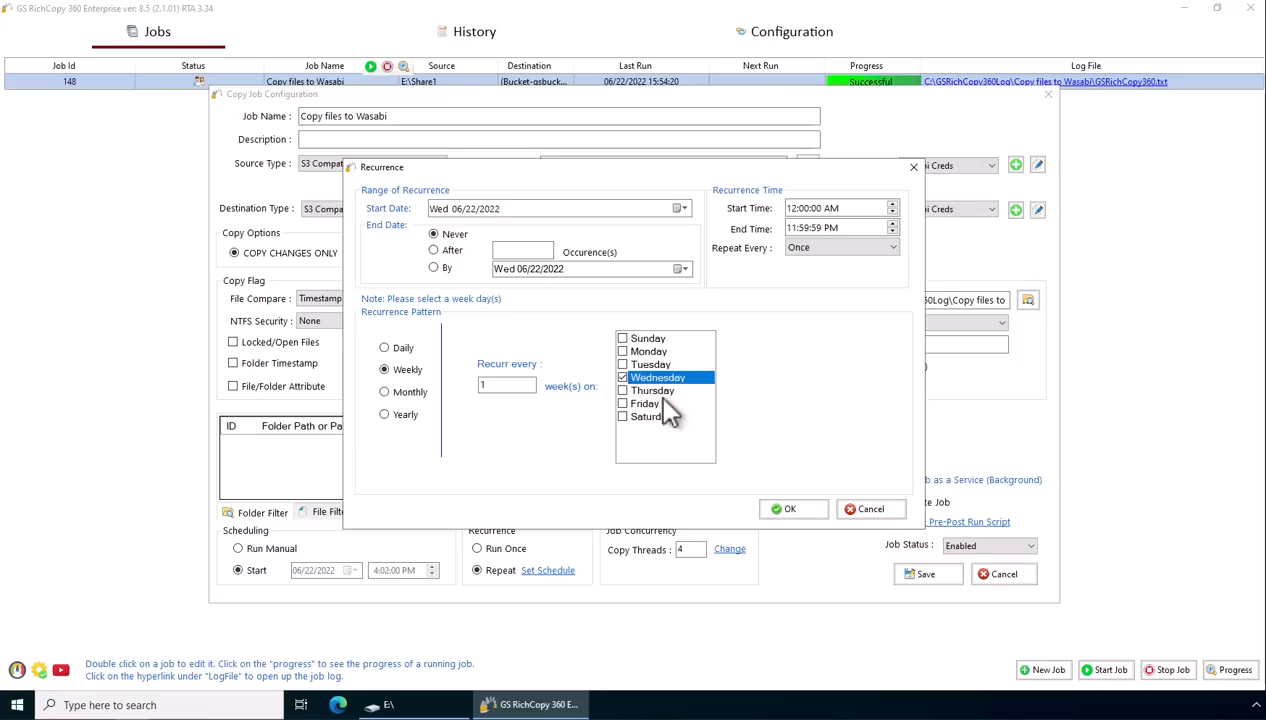
{"action": "left_click", "coordinate": [870, 510]}
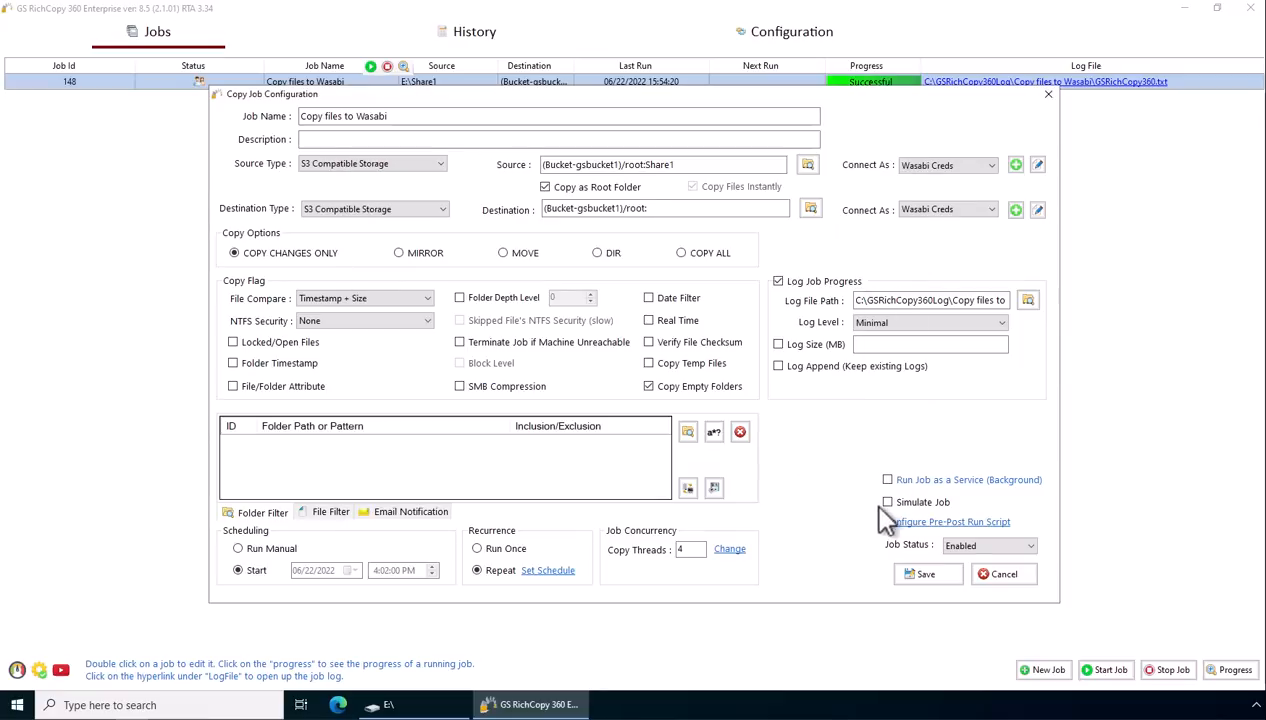
{"action": "mouse_move", "coordinate": [888, 480]}
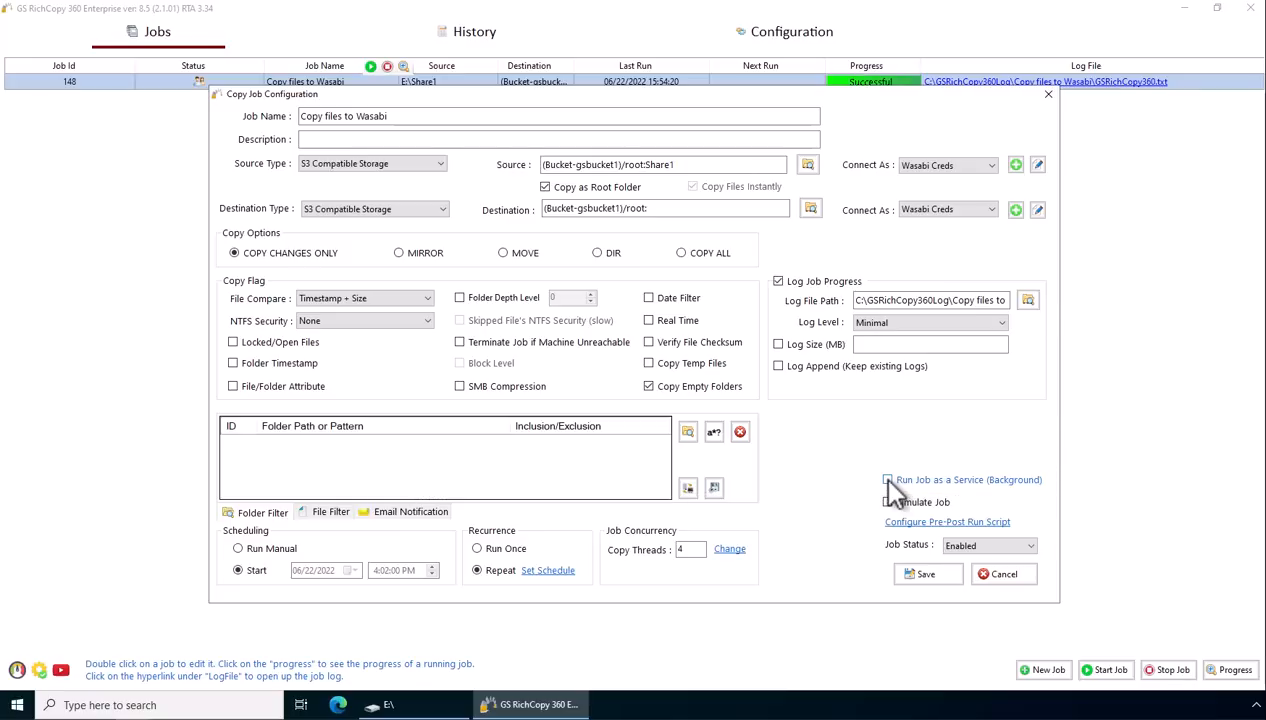
{"action": "mouse_move", "coordinate": [916, 548]}
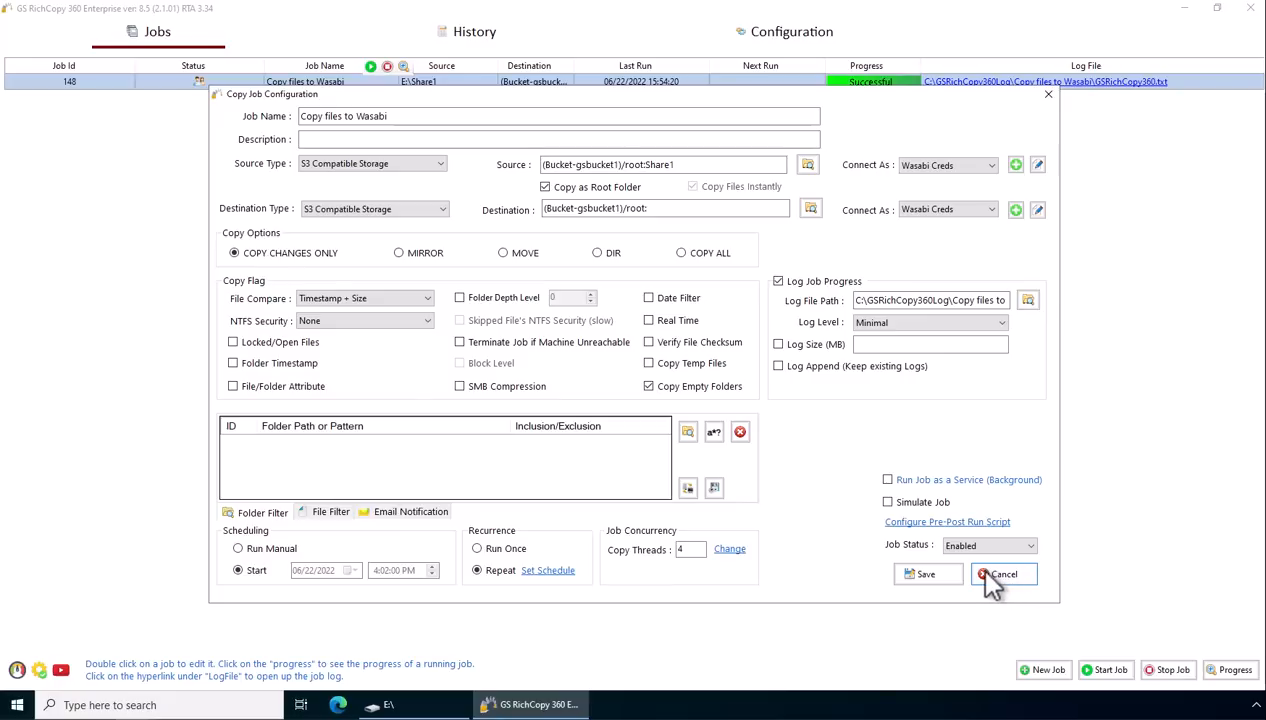
Step: Cancel the job configuration without saving, returning to the Jobs list
{"action": "left_click", "coordinate": [1004, 572]}
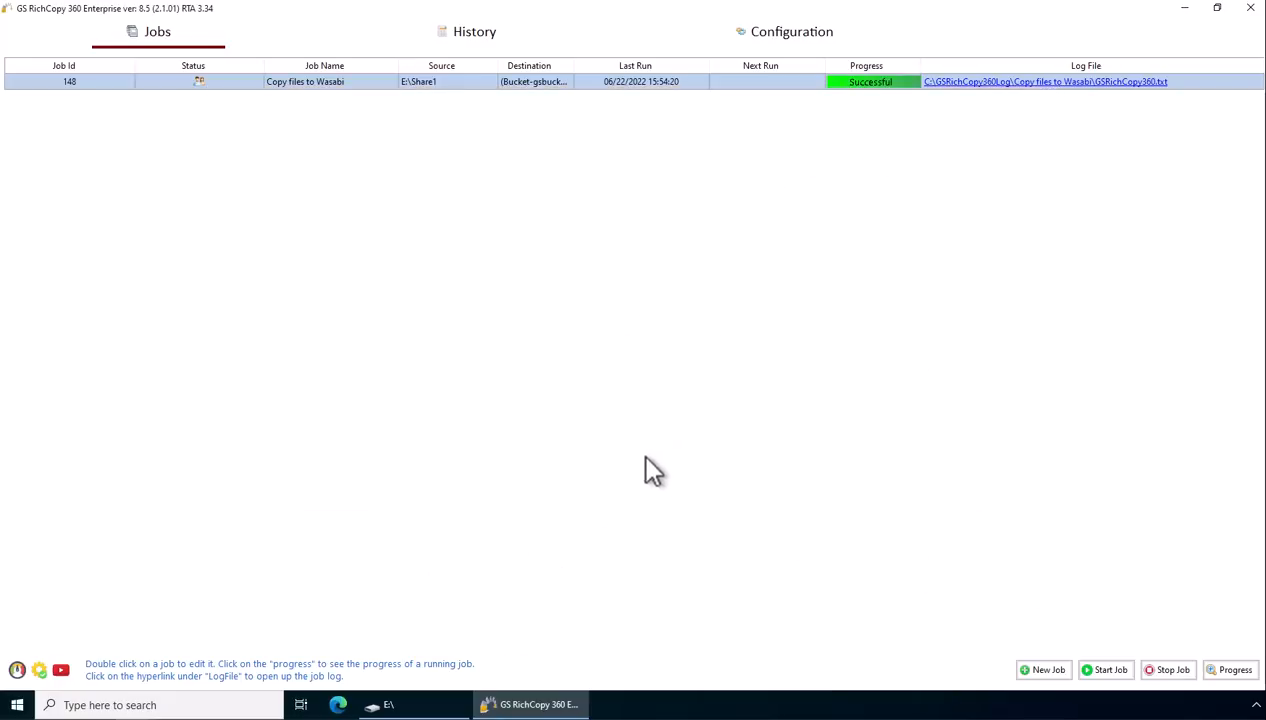